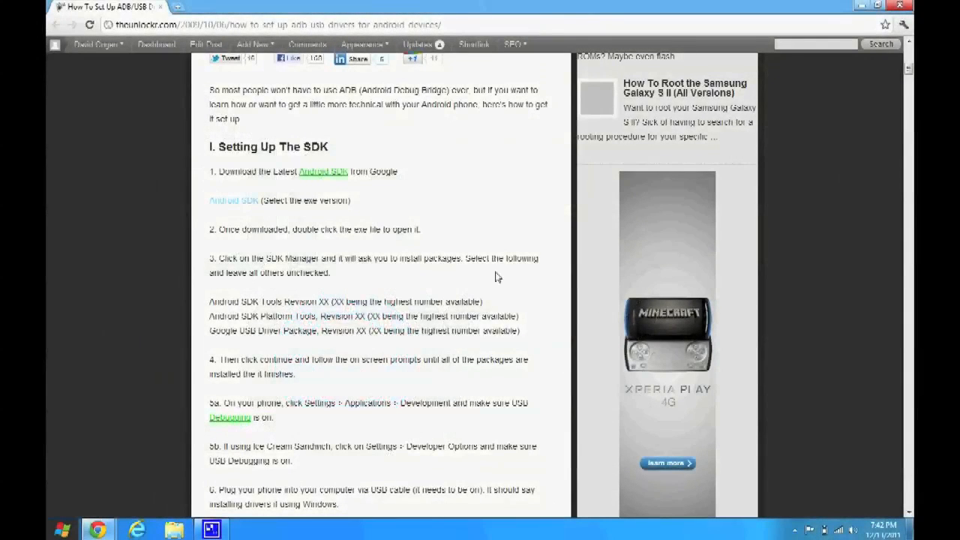
Step: Download installer_r16_windows.exe from the Android SDK page's Windows row
{"action": "left_click", "coordinate": [320, 171]}
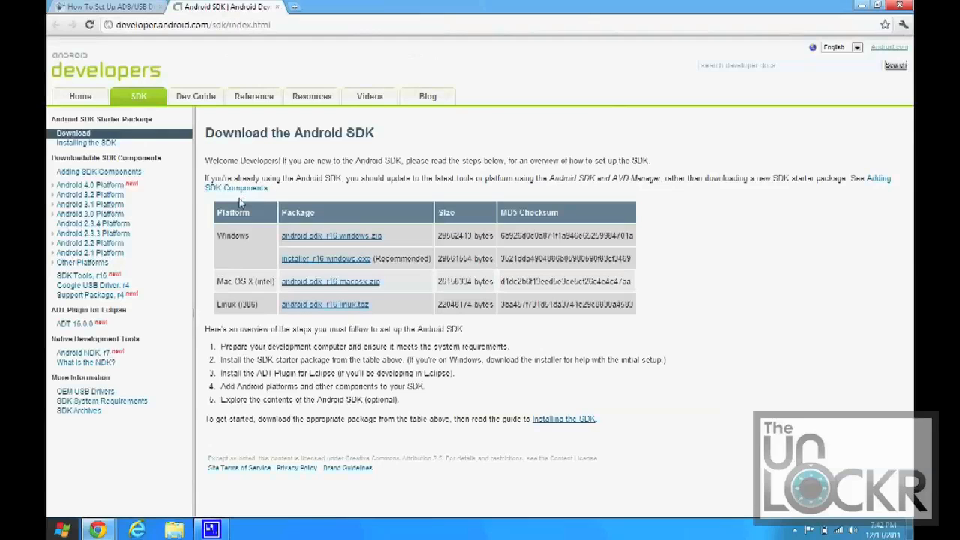
{"action": "mouse_move", "coordinate": [339, 261]}
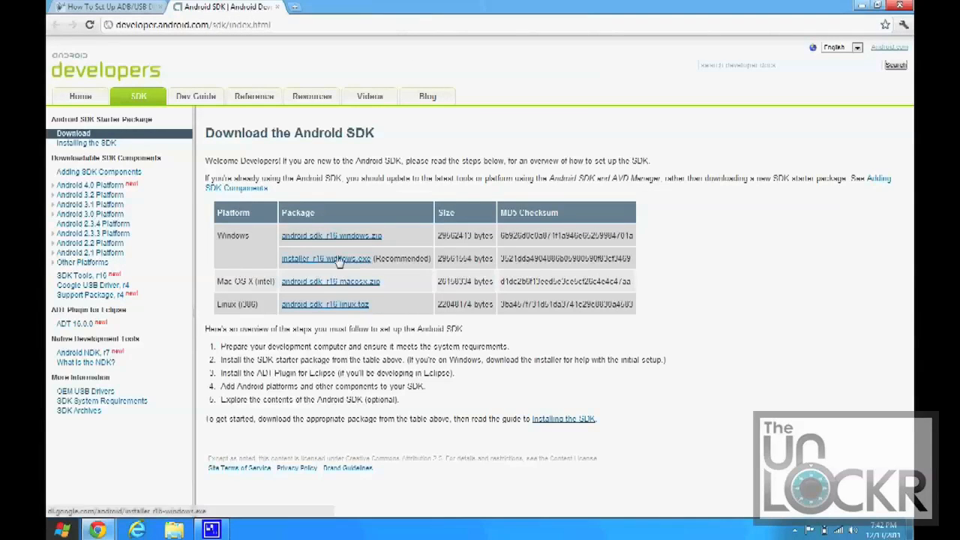
{"action": "left_click", "coordinate": [326, 258]}
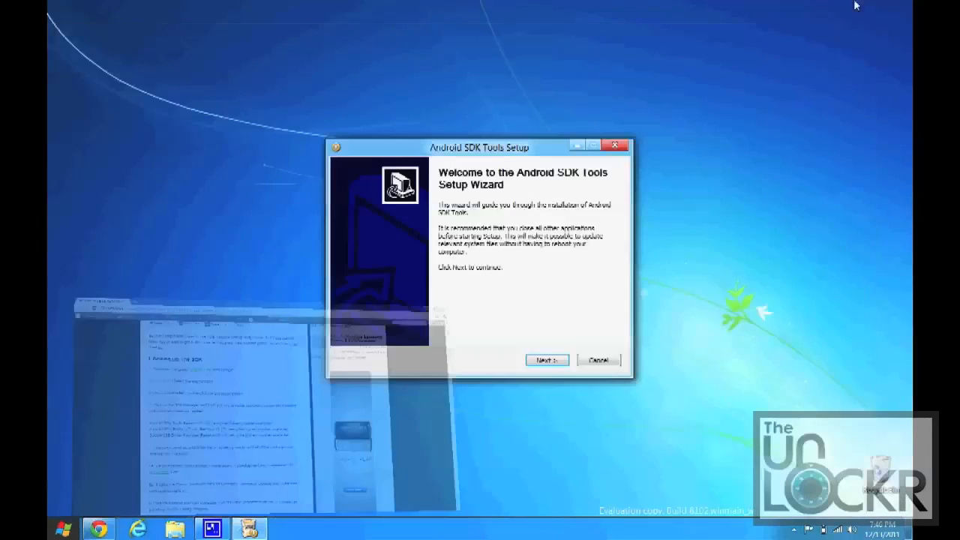
Step: Continue to the JDK check and, with no JDK found, visit java.oracle.com
{"action": "left_click", "coordinate": [546, 360]}
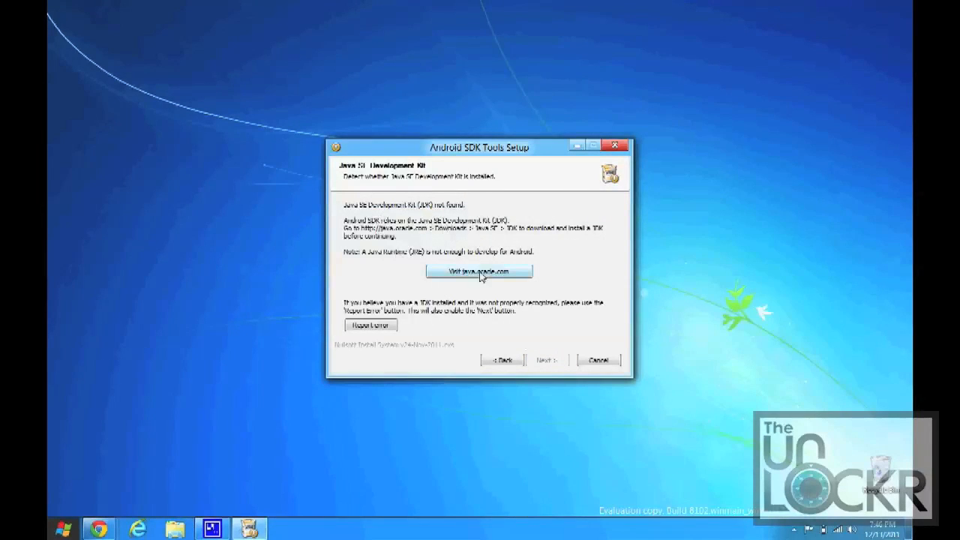
{"action": "left_click", "coordinate": [478, 270]}
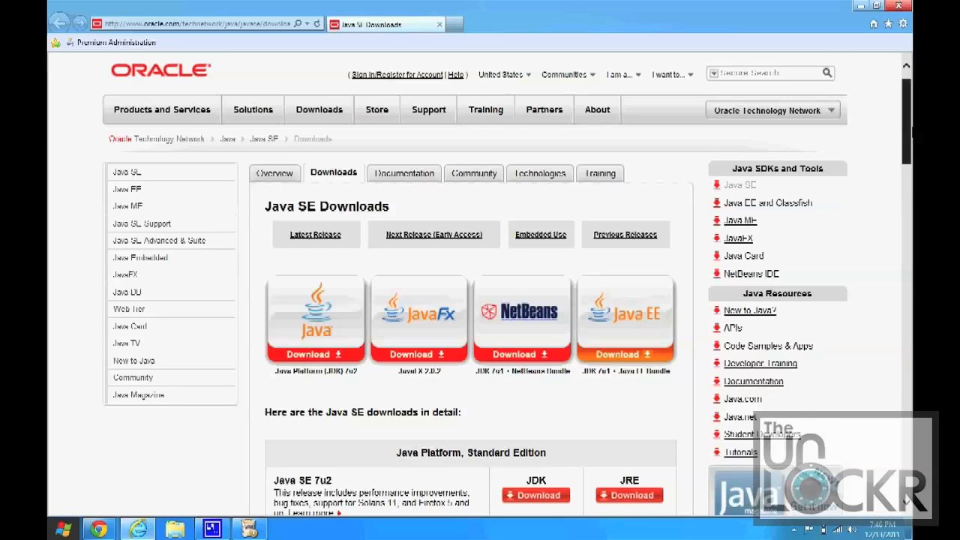
Step: Open the Java SE 7u2 JDK download page and scroll to its platform file table
{"action": "scroll", "scroll_direction": "down", "scroll_amount": 3}
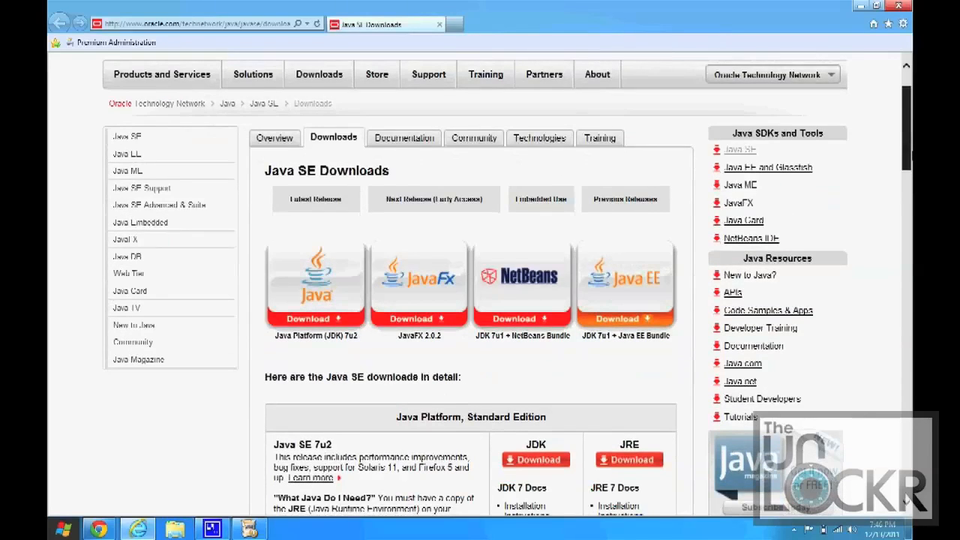
{"action": "scroll", "scroll_direction": "down", "scroll_amount": 3}
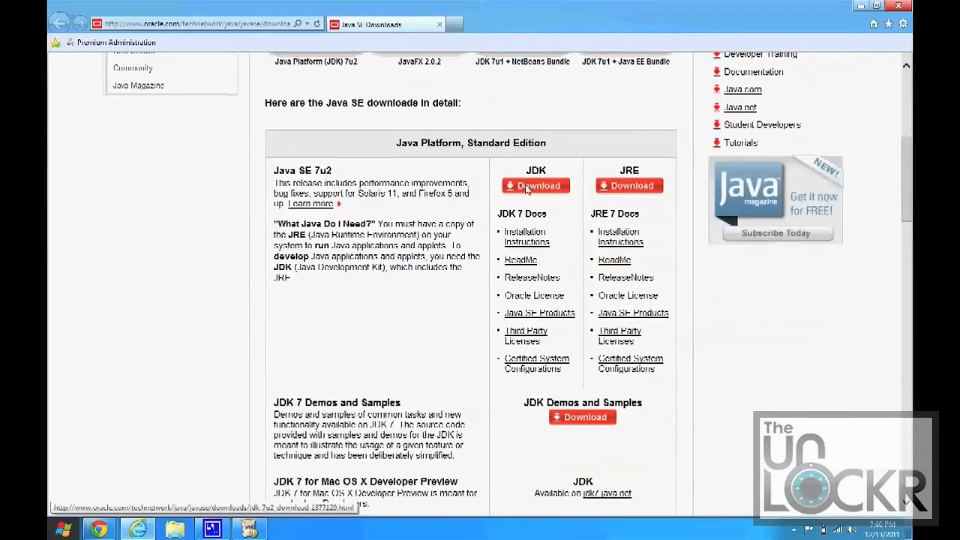
{"action": "left_click", "coordinate": [534, 186]}
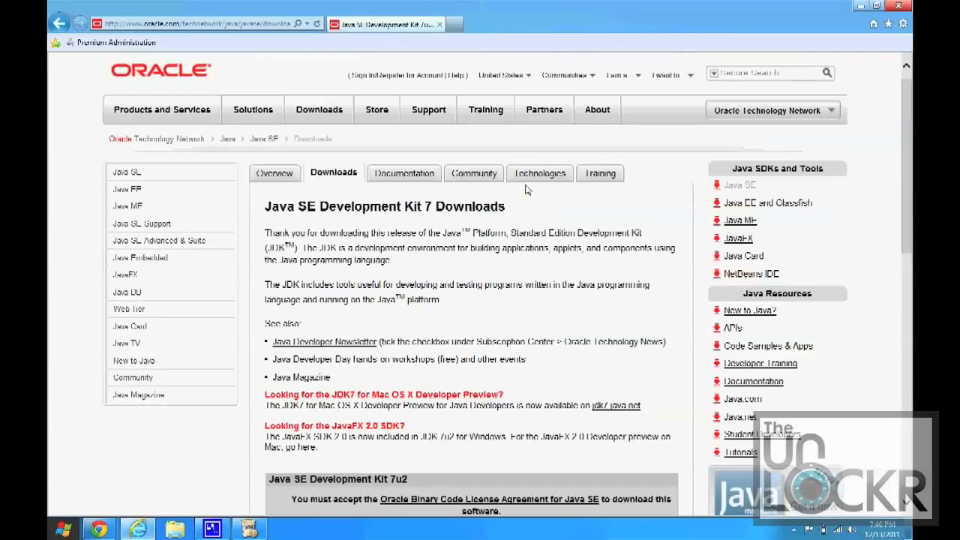
{"action": "mouse_move", "coordinate": [885, 144]}
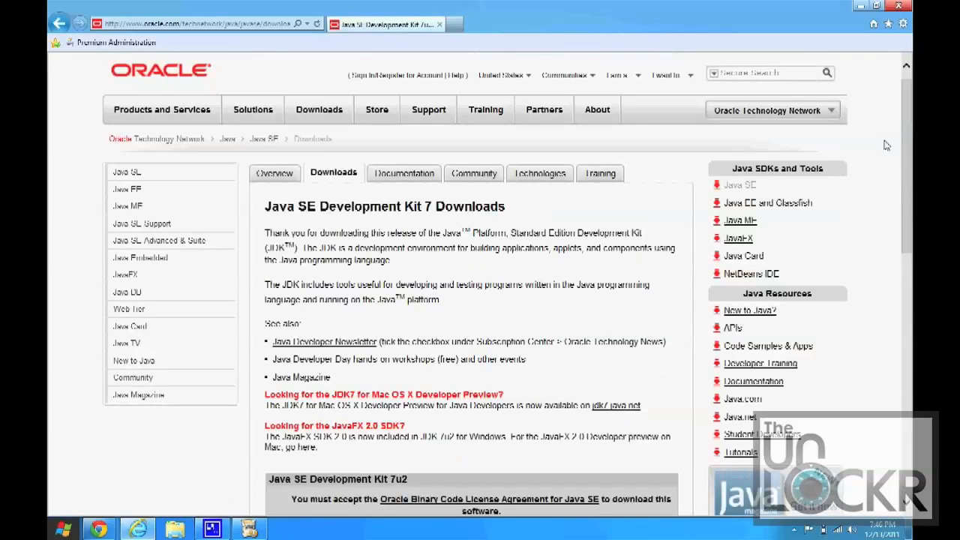
{"action": "scroll", "scroll_direction": "down", "scroll_amount": 3}
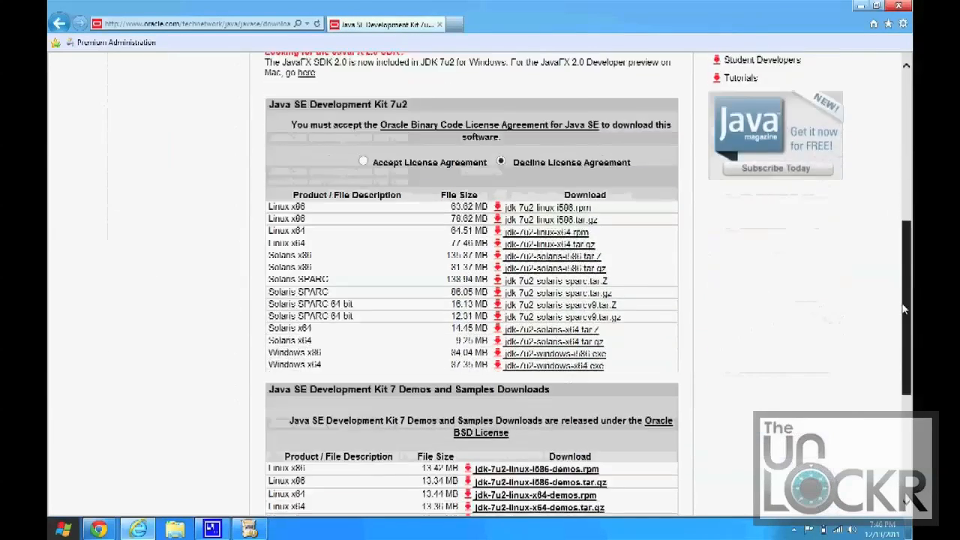
{"action": "scroll", "scroll_direction": "down", "scroll_amount": 3}
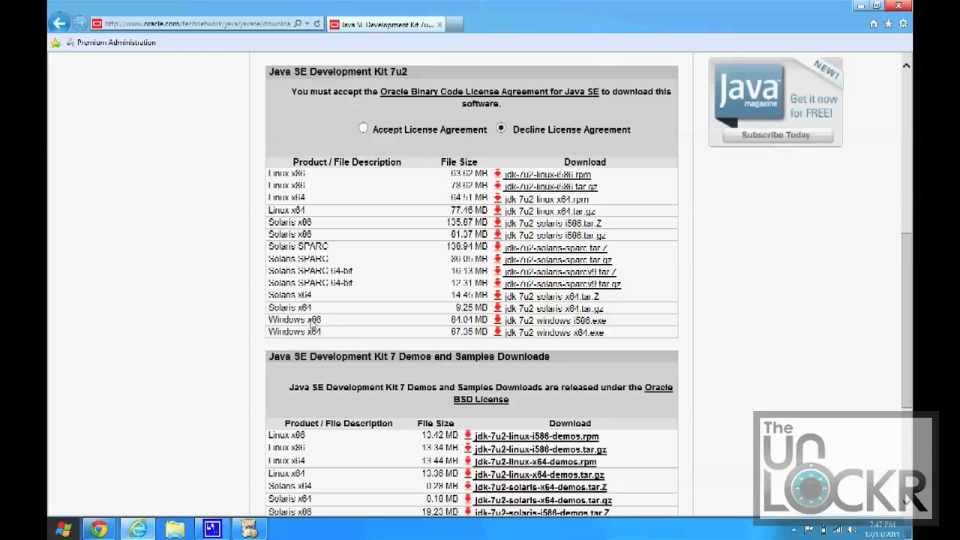
{"action": "mouse_move", "coordinate": [402, 315]}
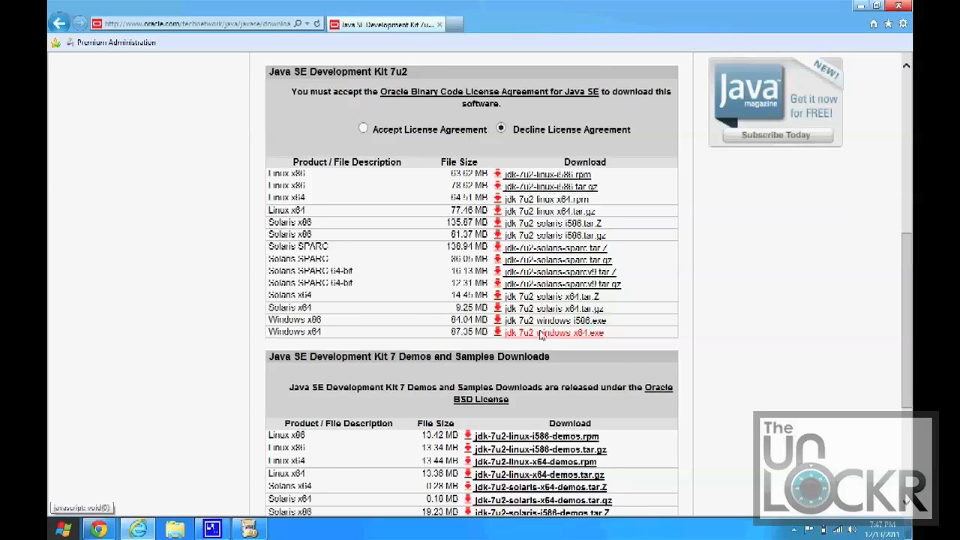
Step: Accept the license agreement, download jdk-7u2-windows-x64.exe, and show the downloads list
{"action": "left_click", "coordinate": [541, 333]}
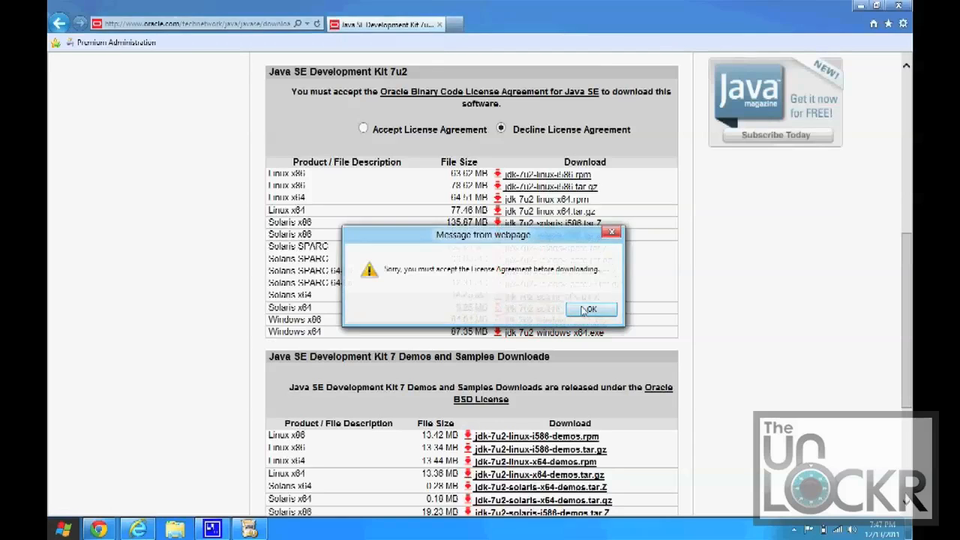
{"action": "left_click", "coordinate": [591, 309]}
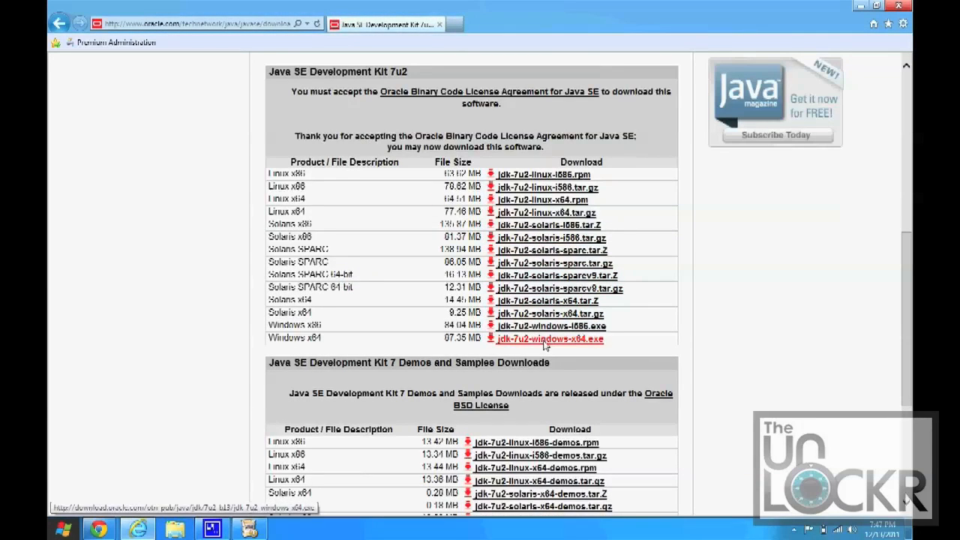
{"action": "left_click", "coordinate": [549, 338]}
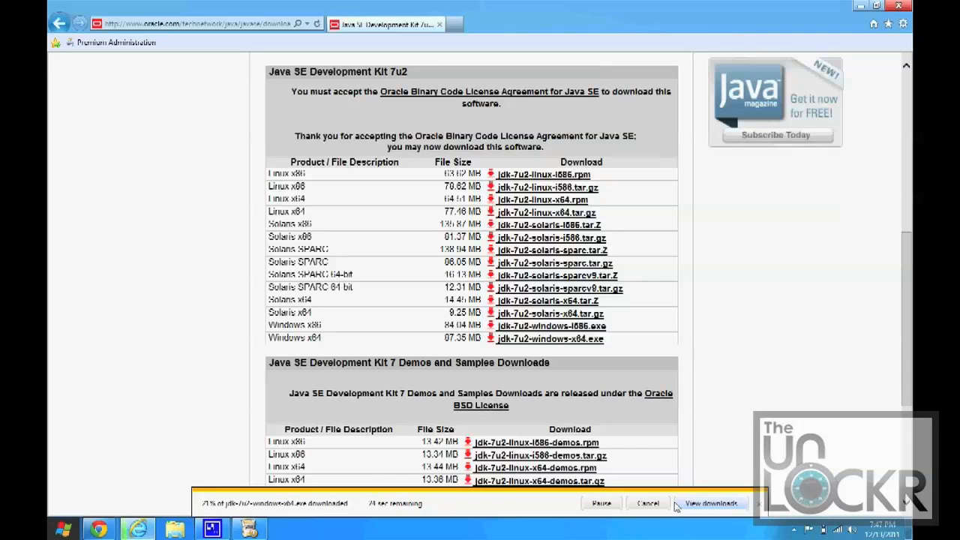
{"action": "left_click", "coordinate": [710, 504]}
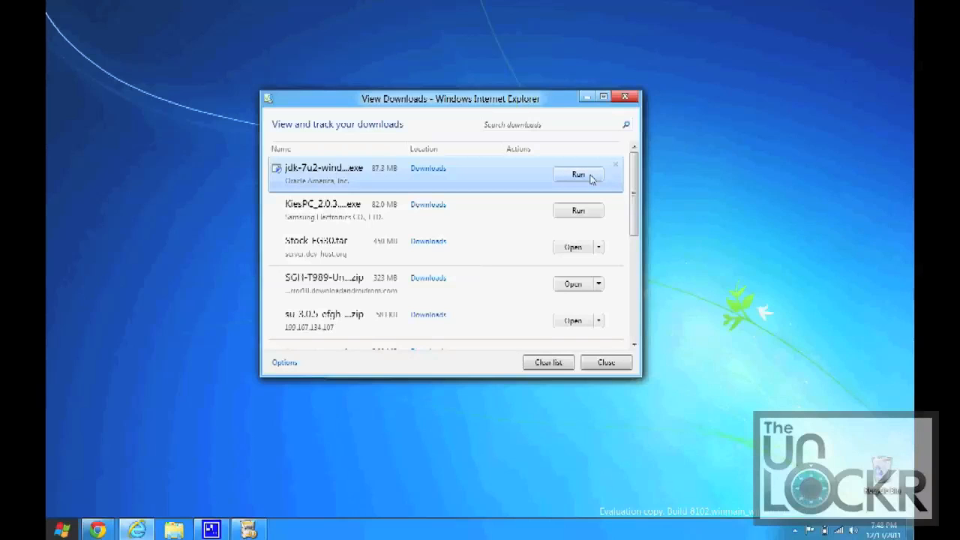
Step: Run the JDK 7u2 installer with default features and close the JavaFX 2.0 SDK setup
{"action": "left_click", "coordinate": [577, 174]}
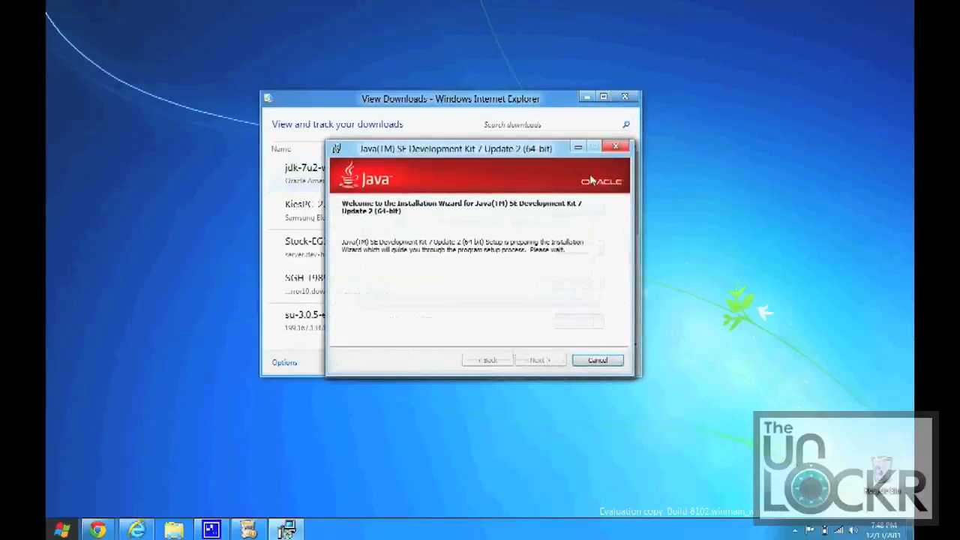
{"action": "left_click", "coordinate": [540, 360]}
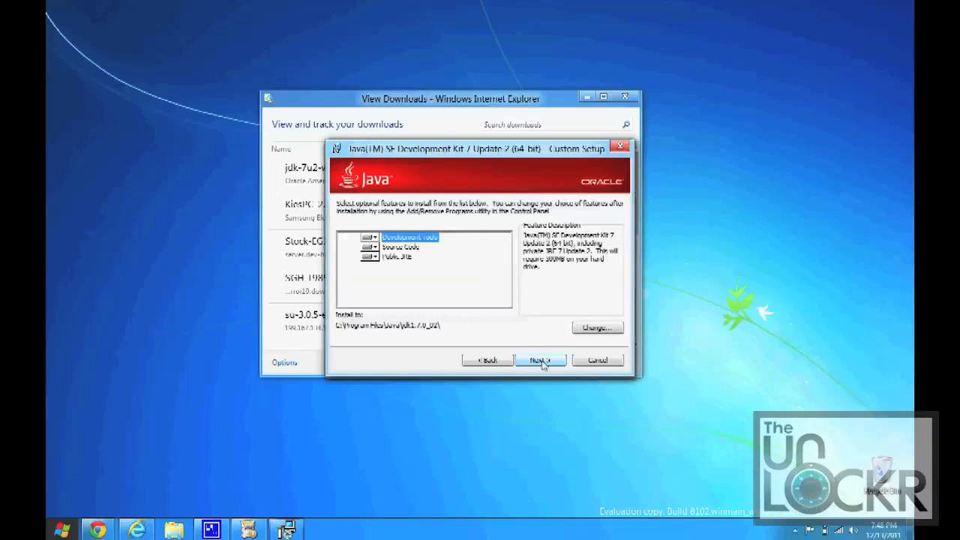
{"action": "left_click", "coordinate": [540, 360]}
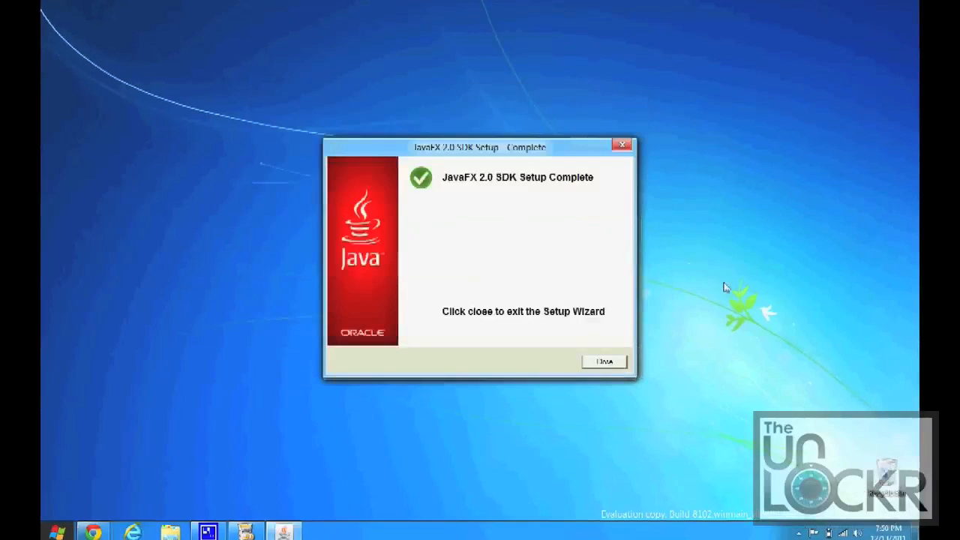
{"action": "left_click", "coordinate": [602, 360]}
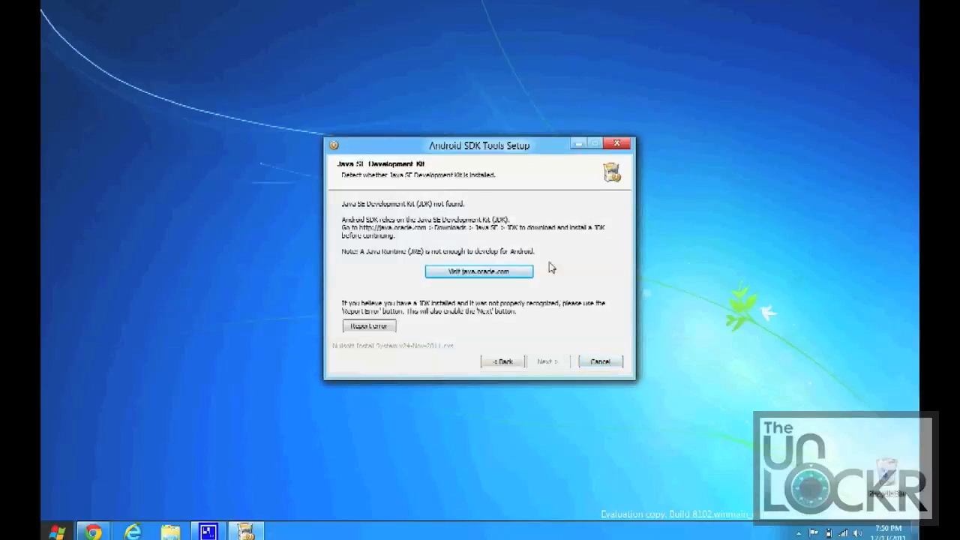
Step: Go back and recheck so Android SDK Tools Setup detects the newly installed JDK
{"action": "left_click", "coordinate": [479, 272]}
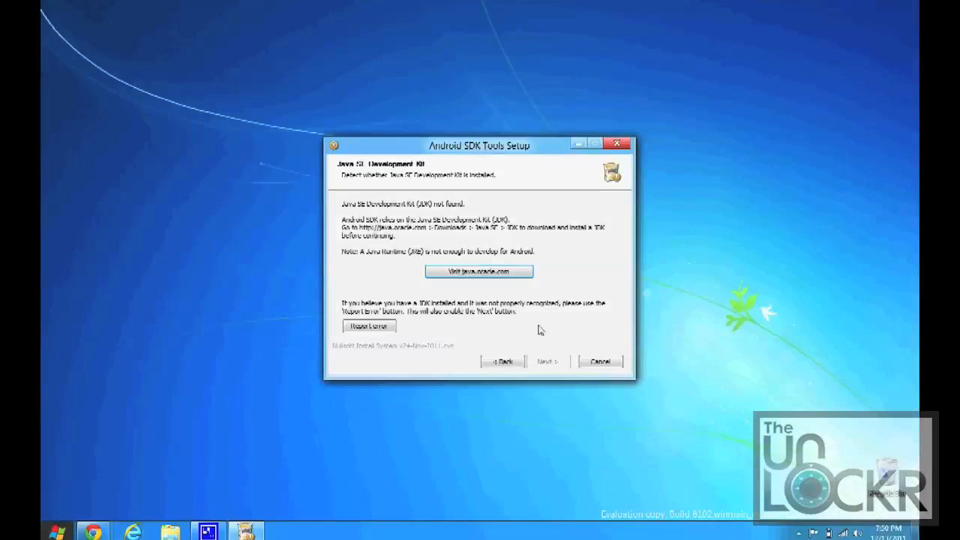
{"action": "left_click", "coordinate": [546, 361]}
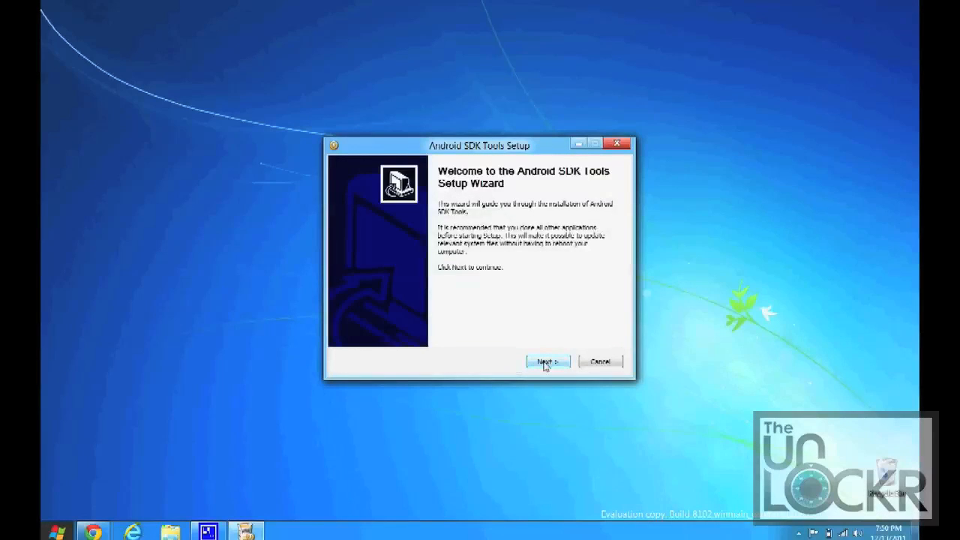
{"action": "left_click", "coordinate": [546, 361]}
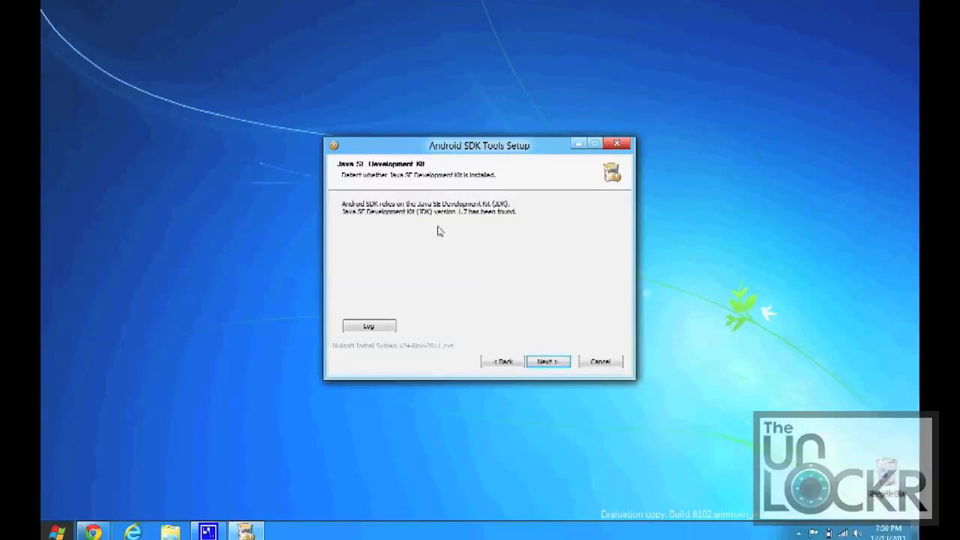
{"action": "left_click", "coordinate": [548, 361]}
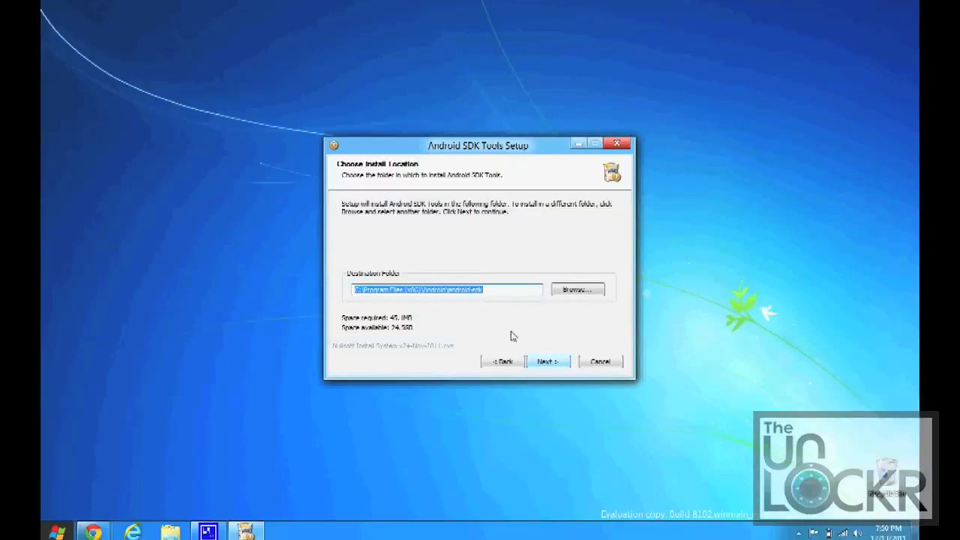
Step: Set the destination folder to C:\android-sdk and install the SDK tools
{"action": "left_click", "coordinate": [462, 291]}
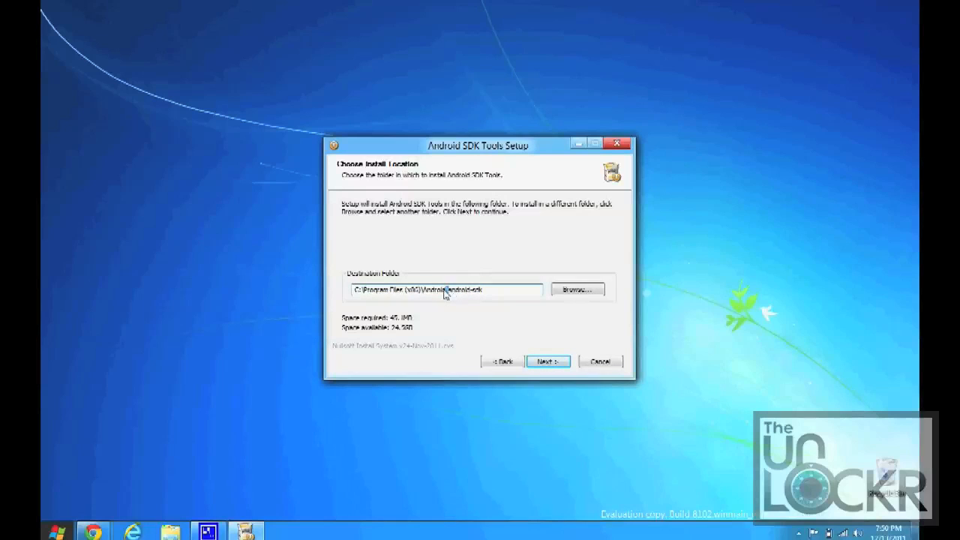
{"action": "left_click_drag", "start_coordinate": [447, 291], "coordinate": [367, 291]}
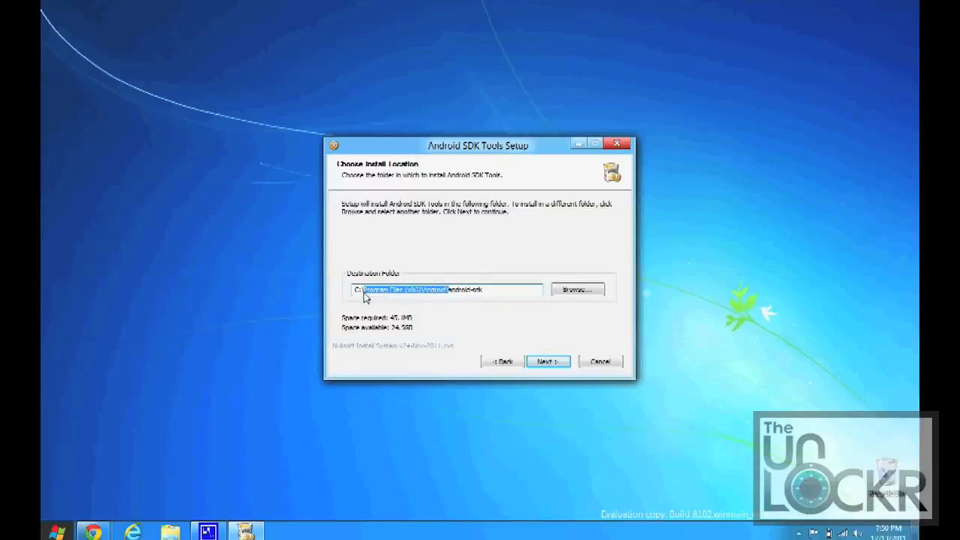
{"action": "type", "text": "C:\\android-sdk"}
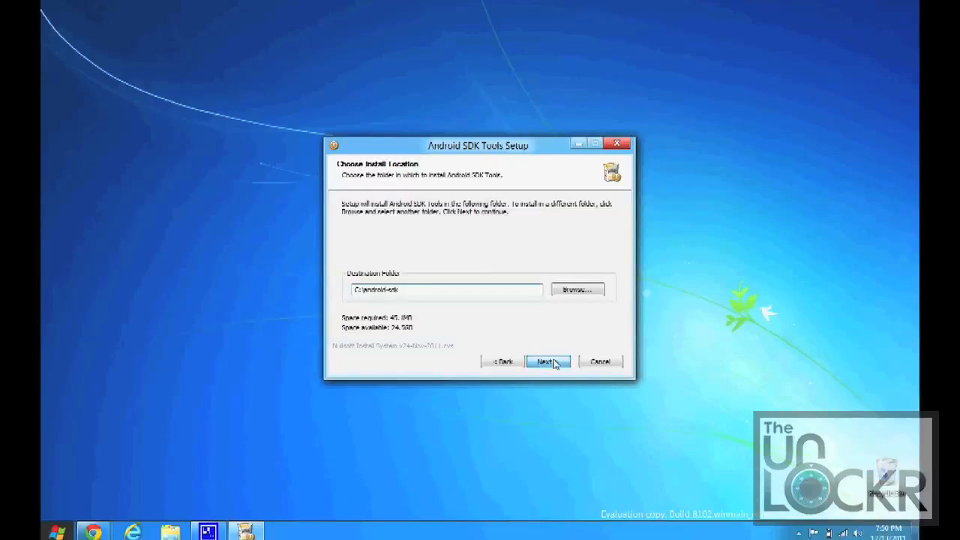
{"action": "left_click", "coordinate": [547, 361]}
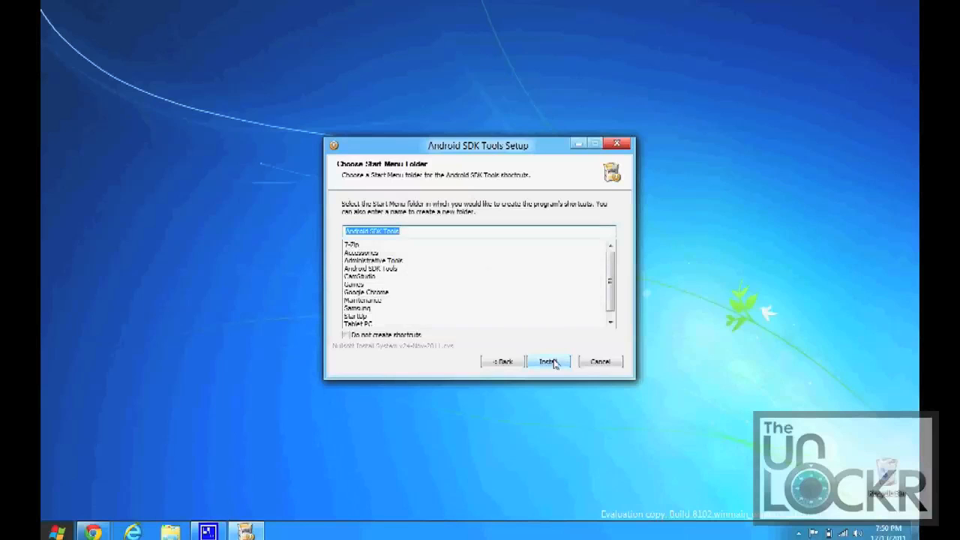
{"action": "left_click", "coordinate": [548, 361]}
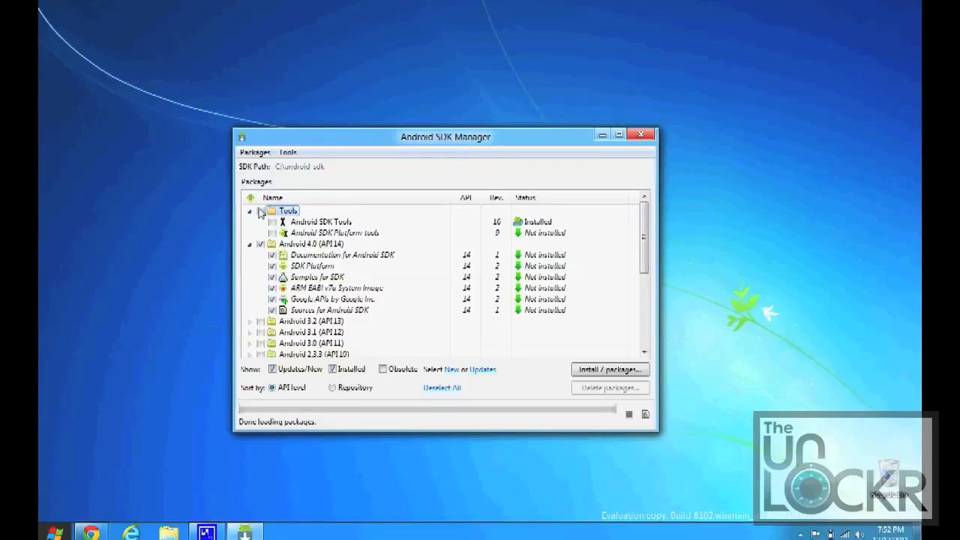
Step: Tick Tools, Android 4.0 (API 14) and, under Extras, the Google USB Driver package
{"action": "left_click", "coordinate": [261, 210]}
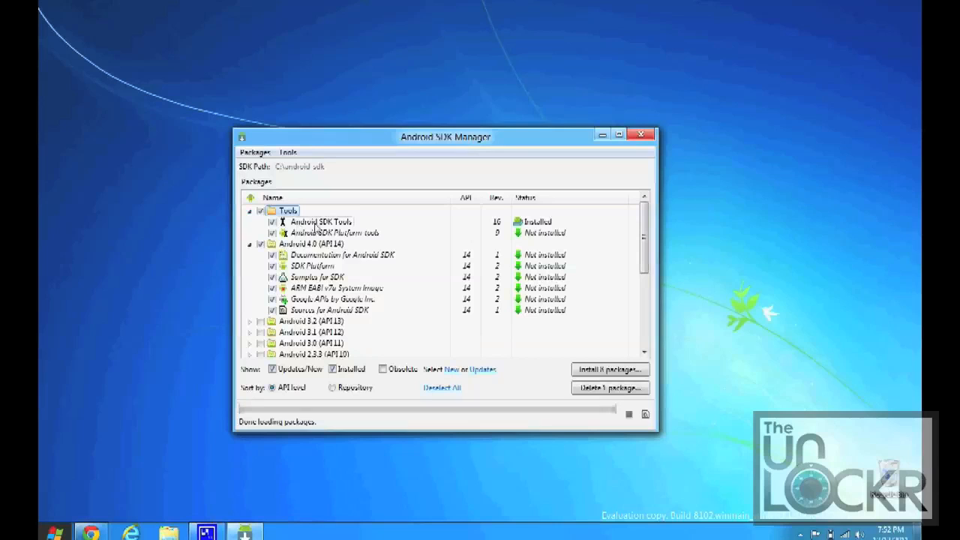
{"action": "left_click", "coordinate": [333, 232]}
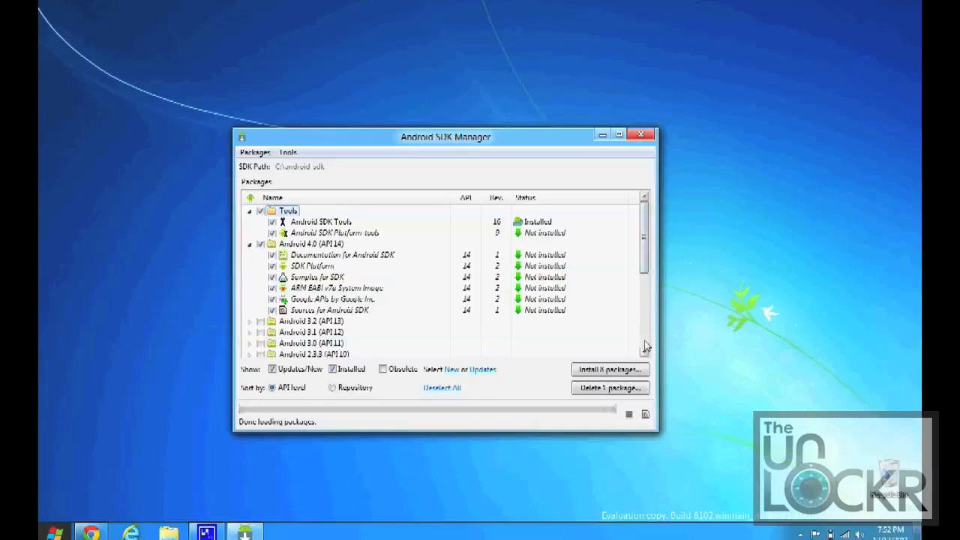
{"action": "scroll", "scroll_direction": "down", "scroll_amount": 3}
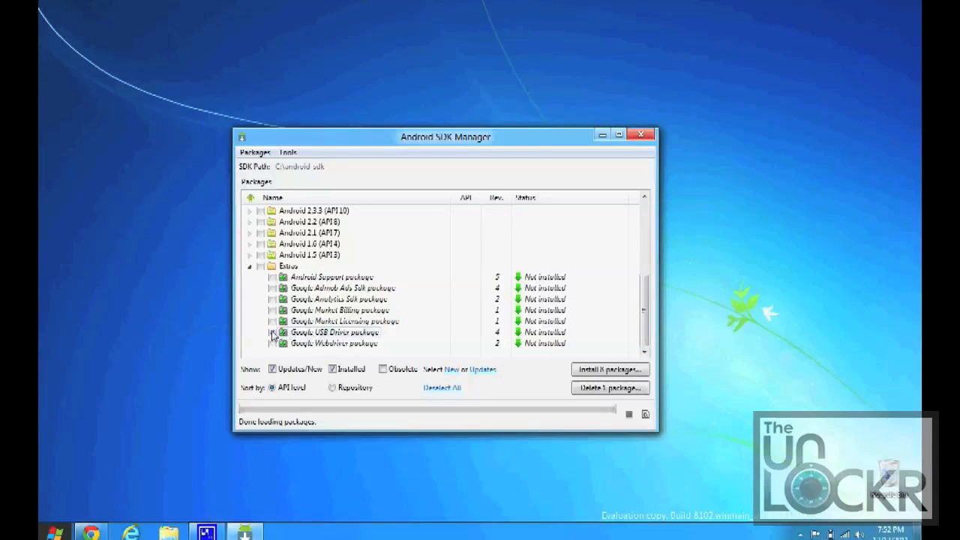
{"action": "left_click", "coordinate": [273, 333]}
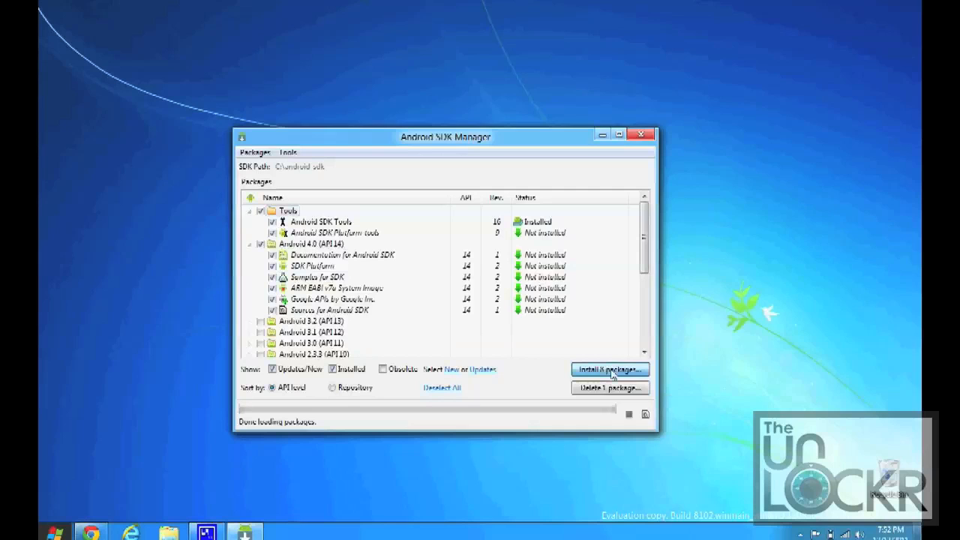
Step: Accept All package licences and install the selected packages
{"action": "left_click", "coordinate": [609, 369]}
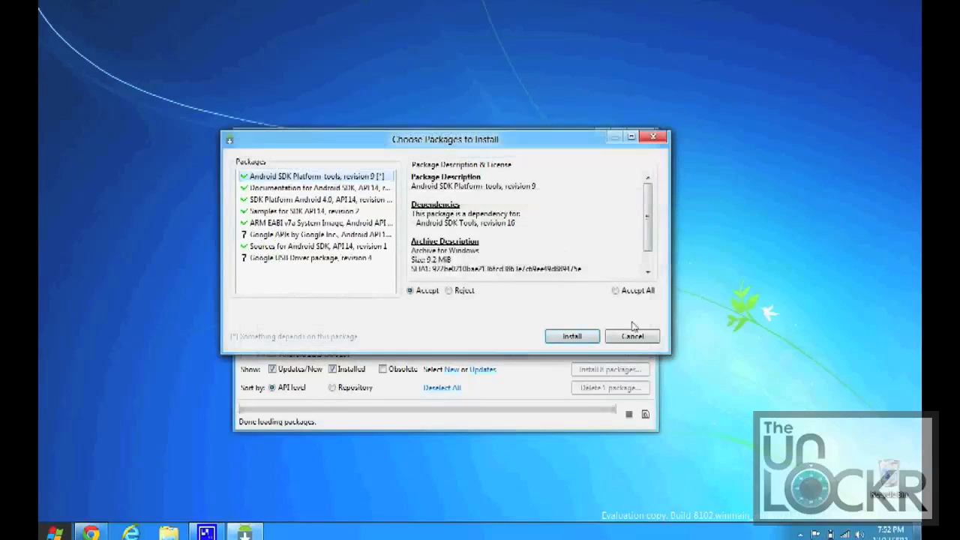
{"action": "left_click", "coordinate": [615, 291]}
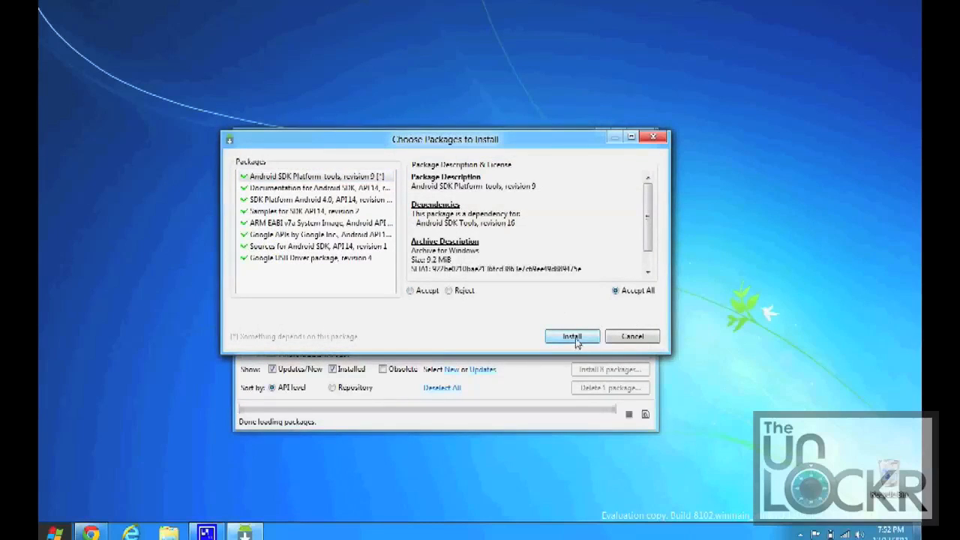
{"action": "left_click", "coordinate": [571, 335]}
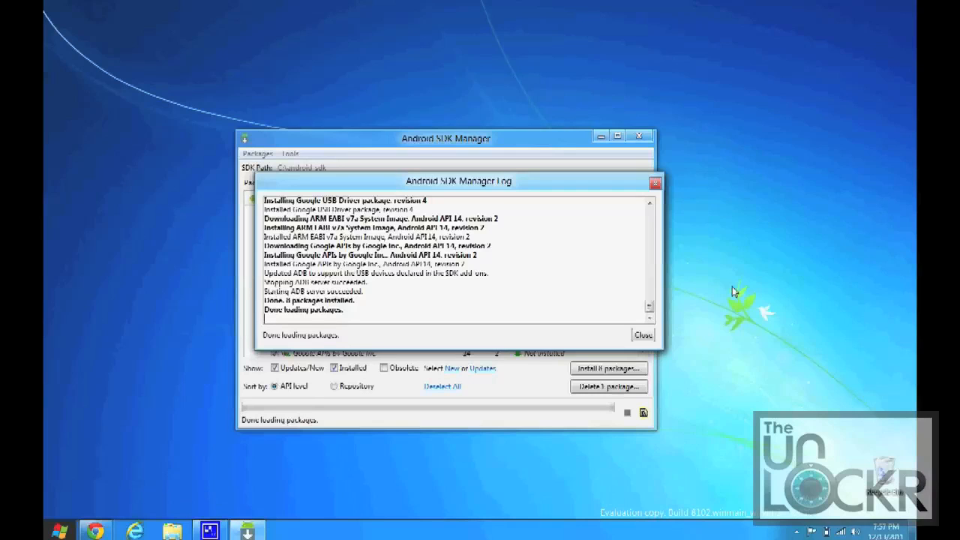
{"action": "mouse_move", "coordinate": [717, 300]}
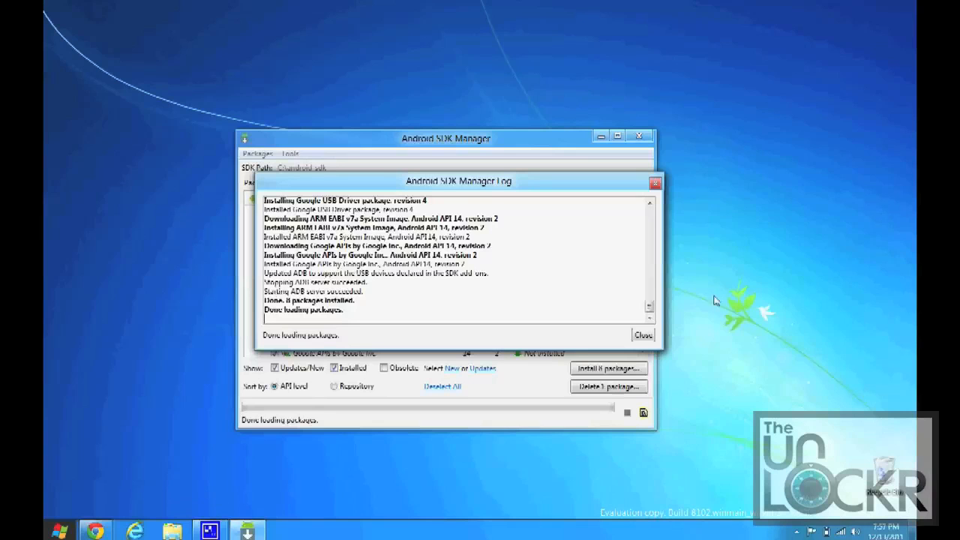
Step: Close the finished Android SDK Manager Log so packages show as installed
{"action": "left_click", "coordinate": [641, 334]}
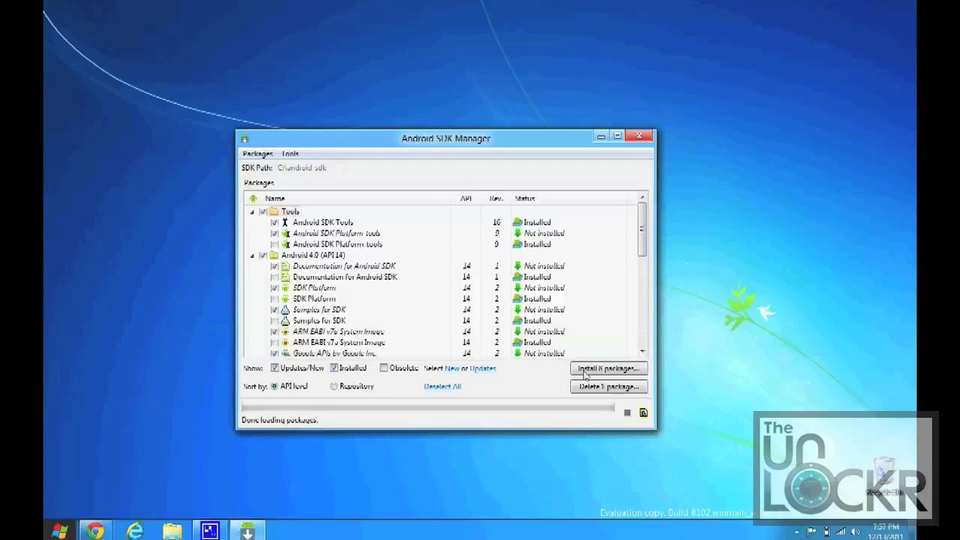
{"action": "left_click", "coordinate": [639, 135]}
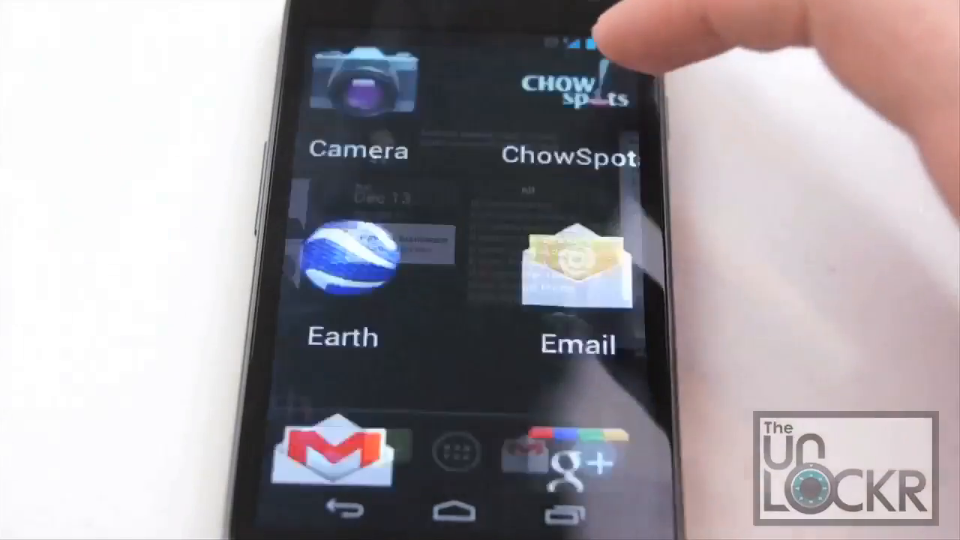
Step: In Settings > Developer options on the phone, enable USB debugging and allow it
{"action": "left_click", "coordinate": [453, 459]}
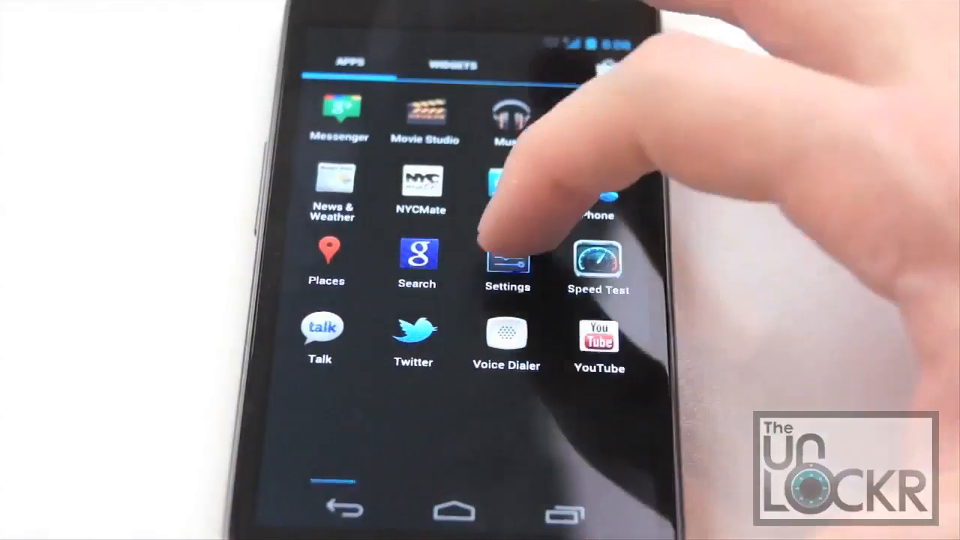
{"action": "left_click", "coordinate": [507, 262]}
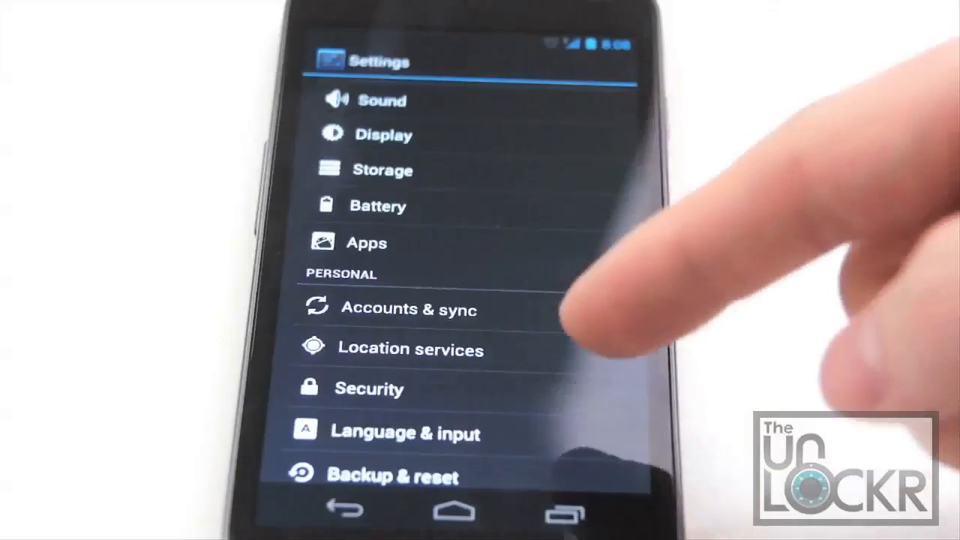
{"action": "scroll", "scroll_direction": "down", "scroll_amount": 3}
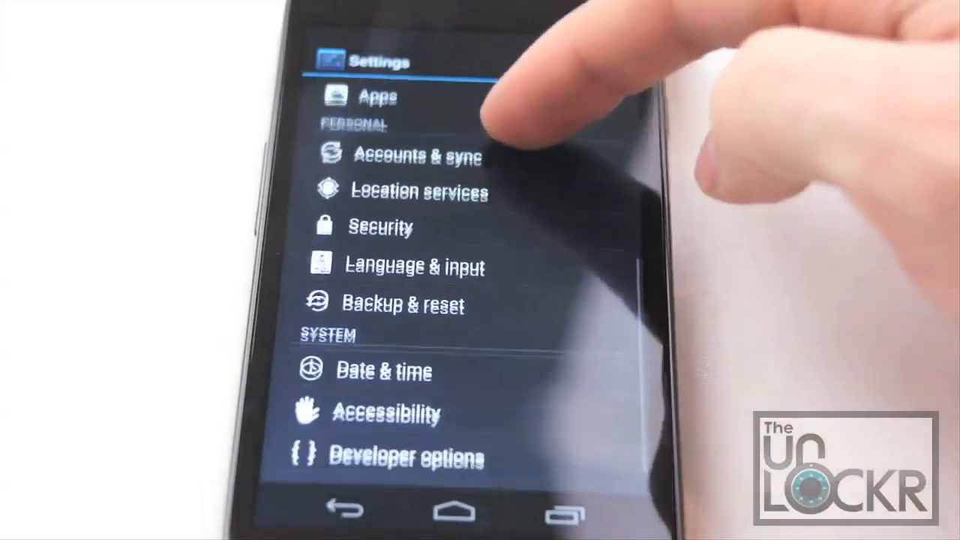
{"action": "left_click", "coordinate": [405, 456]}
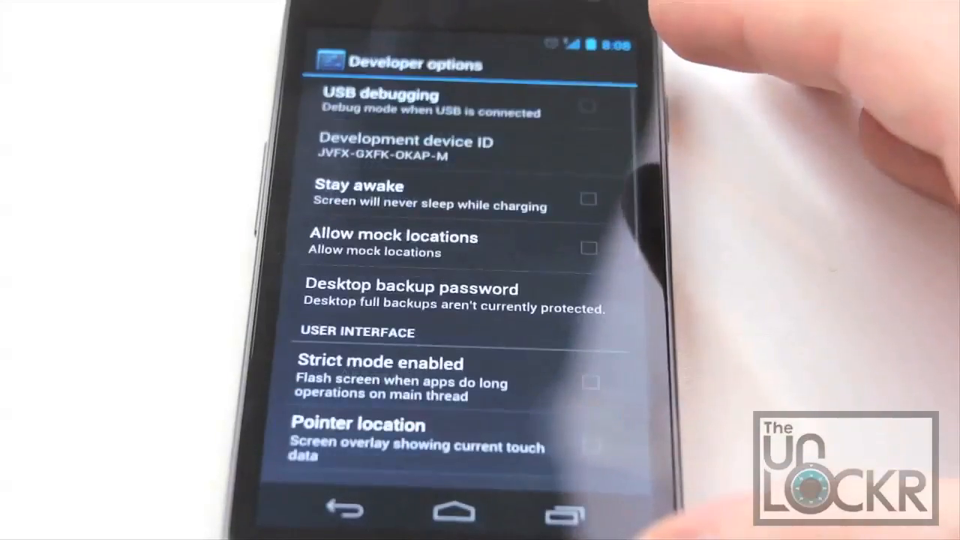
{"action": "left_click", "coordinate": [588, 105]}
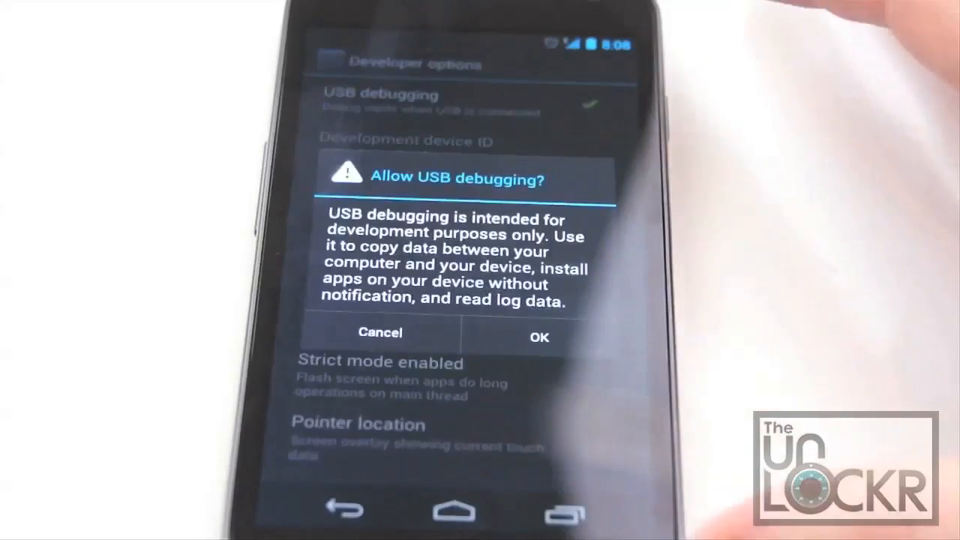
{"action": "left_click", "coordinate": [539, 336]}
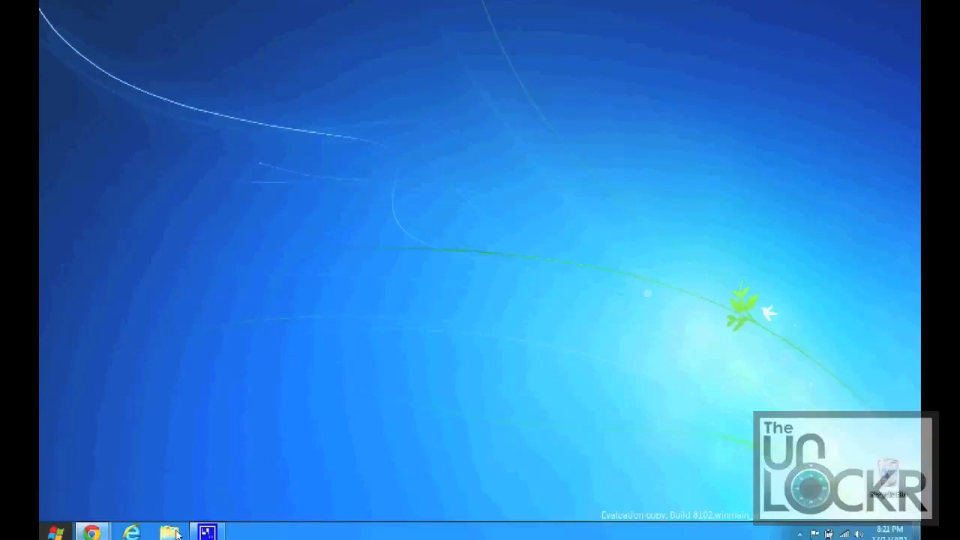
Step: Browse to android-sdk's platform-tools folder and launch 'Open command window here'
{"action": "left_click", "coordinate": [170, 531]}
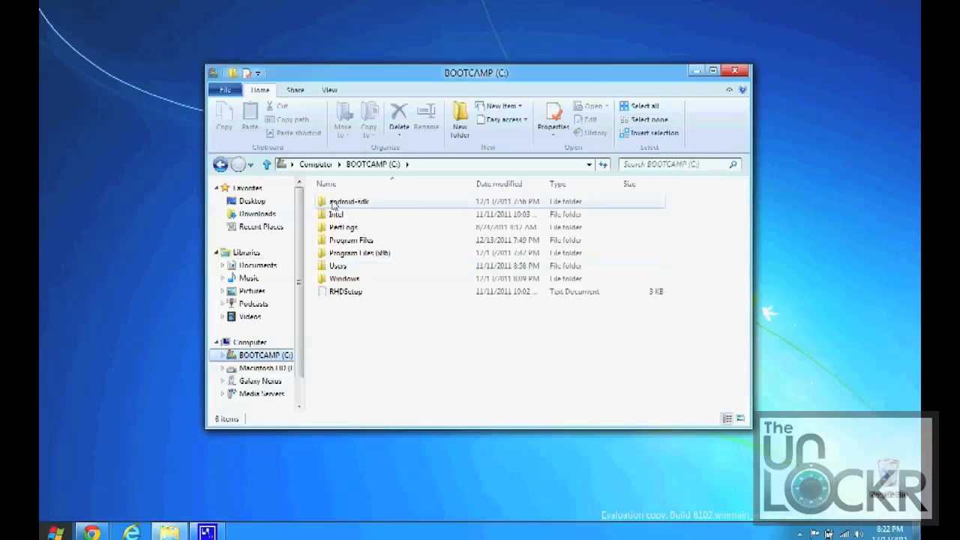
{"action": "double_click", "coordinate": [347, 201]}
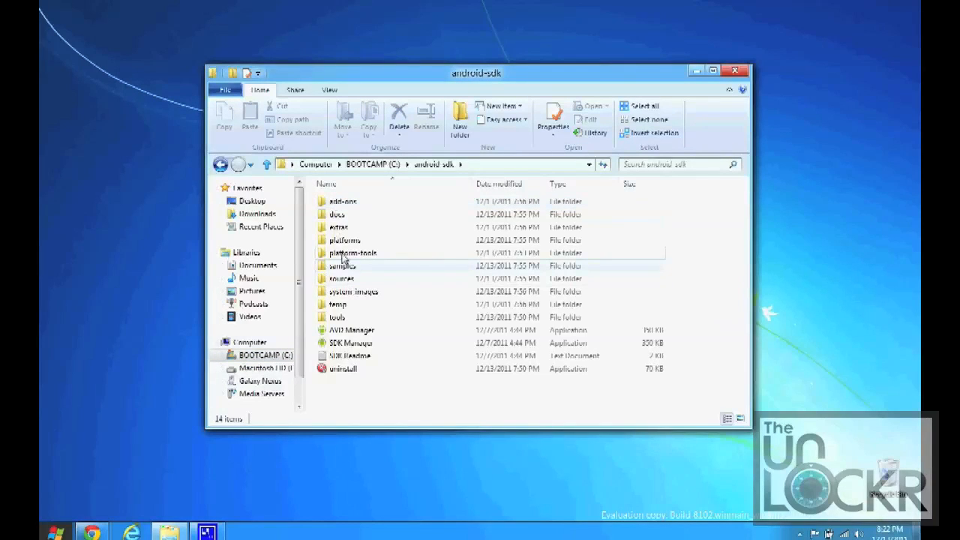
{"action": "double_click", "coordinate": [354, 252]}
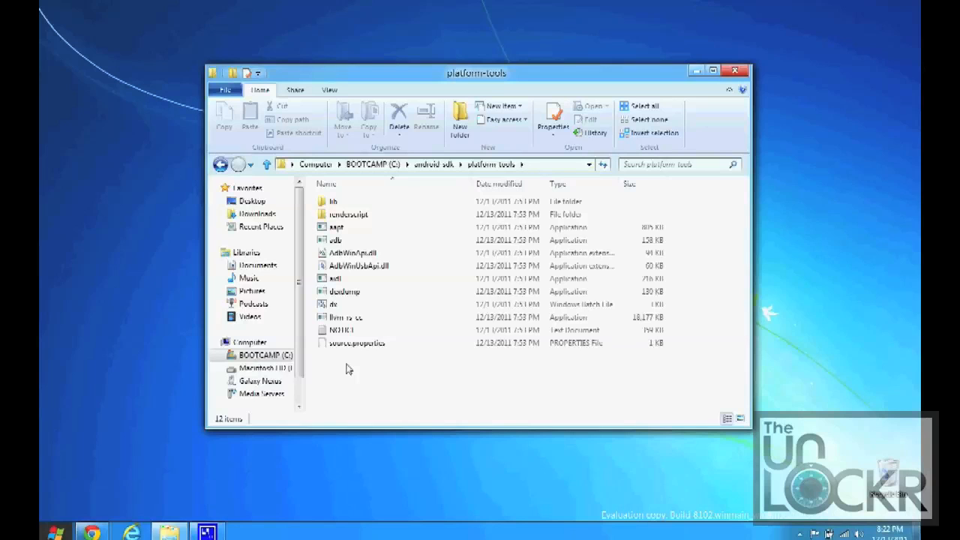
{"action": "right_click", "coordinate": [346, 367]}
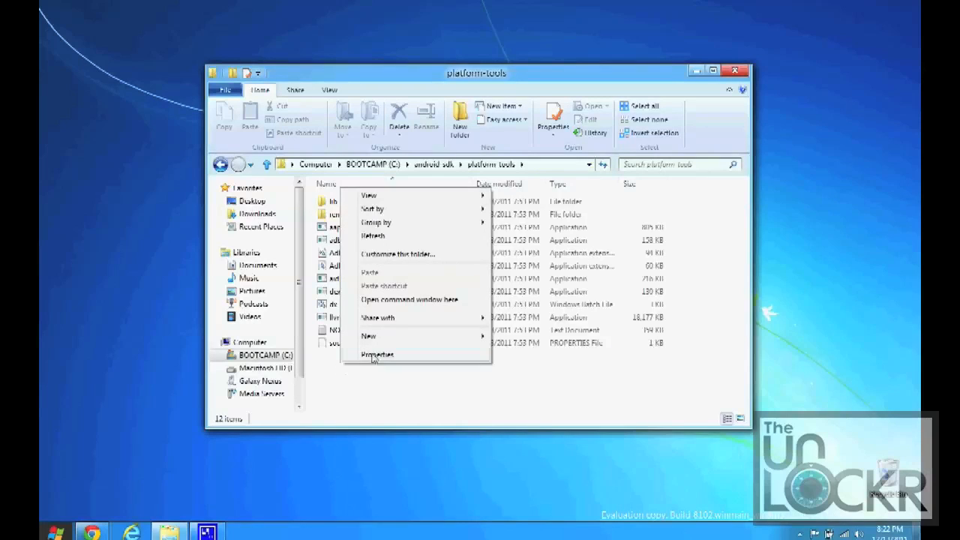
{"action": "mouse_move", "coordinate": [384, 285]}
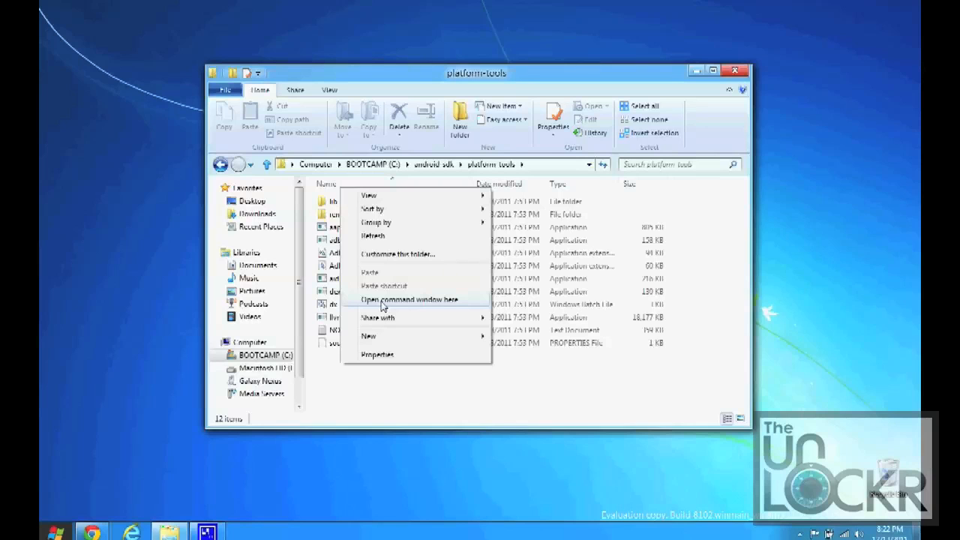
{"action": "left_click", "coordinate": [411, 300]}
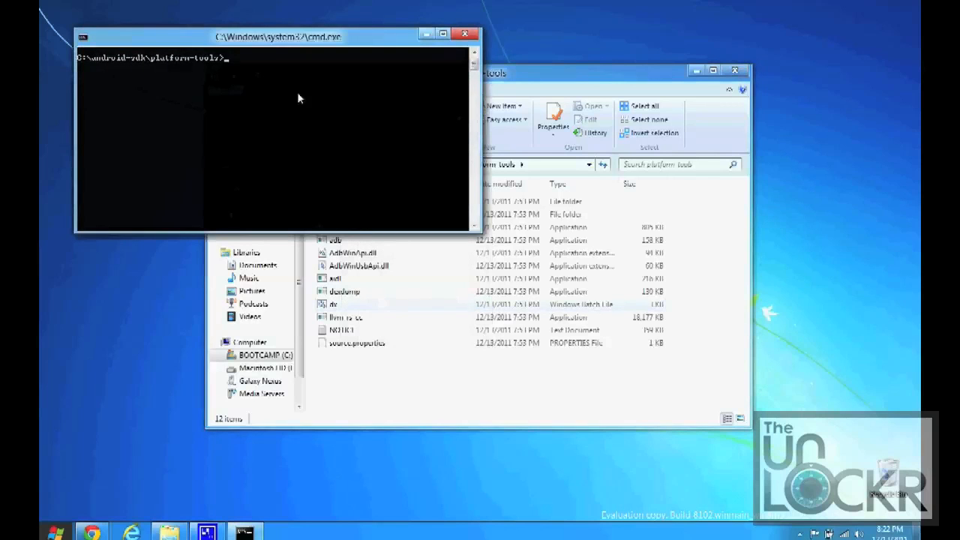
Step: Reposition the command window and run 'adb devices' to list the phone's serial
{"action": "left_click_drag", "start_coordinate": [278, 36], "coordinate": [396, 106]}
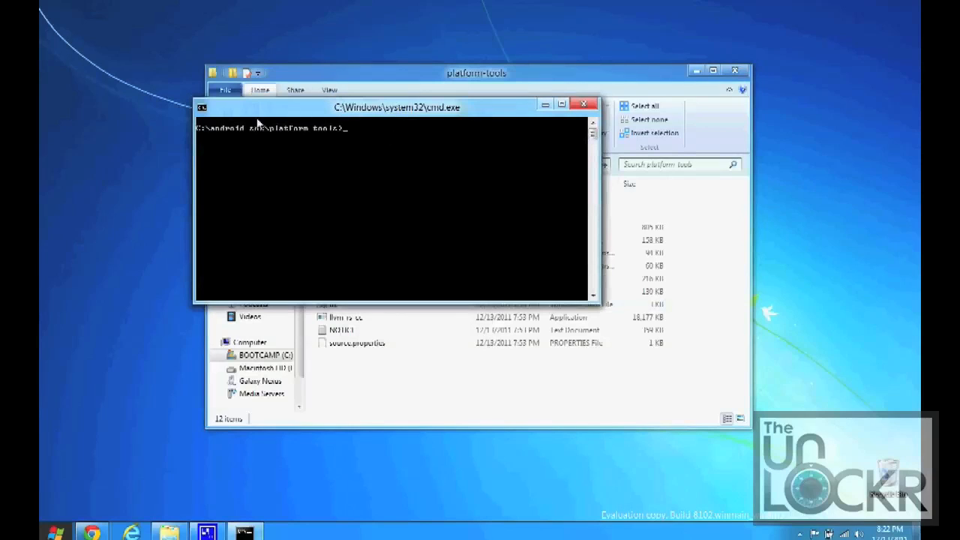
{"action": "mouse_move", "coordinate": [343, 137]}
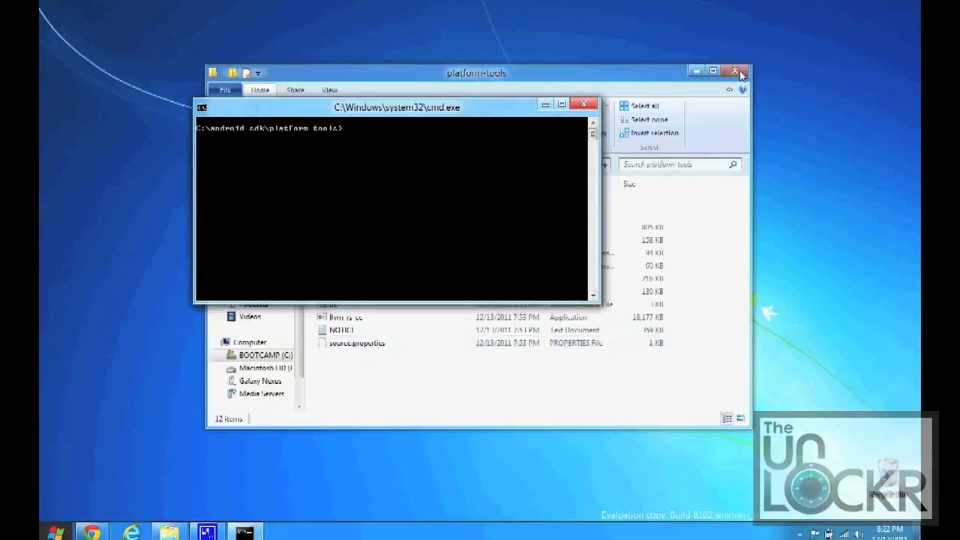
{"action": "left_click", "coordinate": [736, 70]}
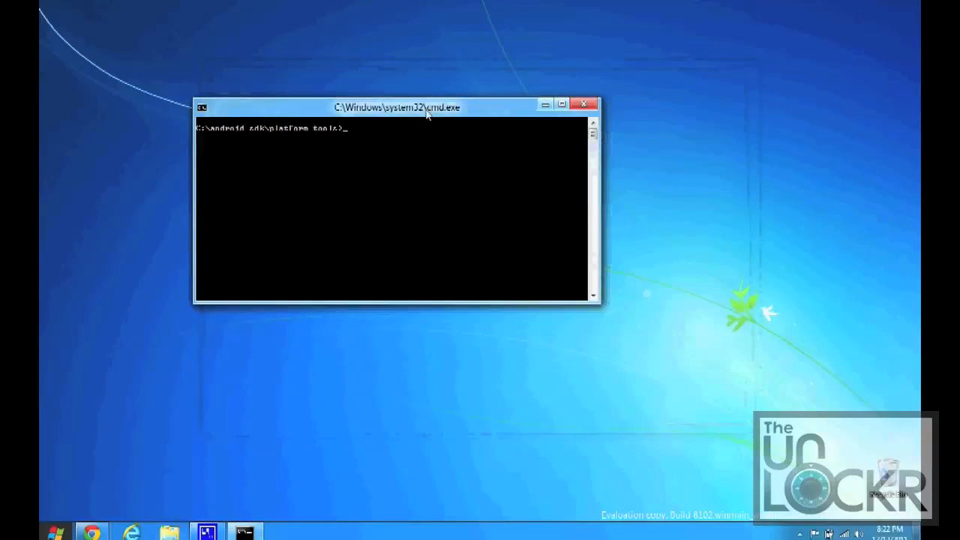
{"action": "left_click_drag", "start_coordinate": [396, 108], "coordinate": [522, 111]}
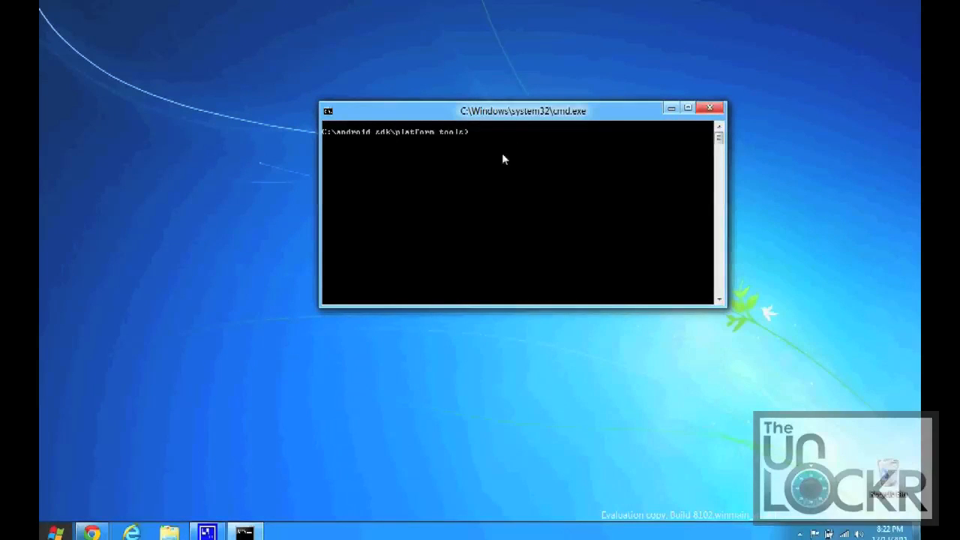
{"action": "type", "text": "adb"}
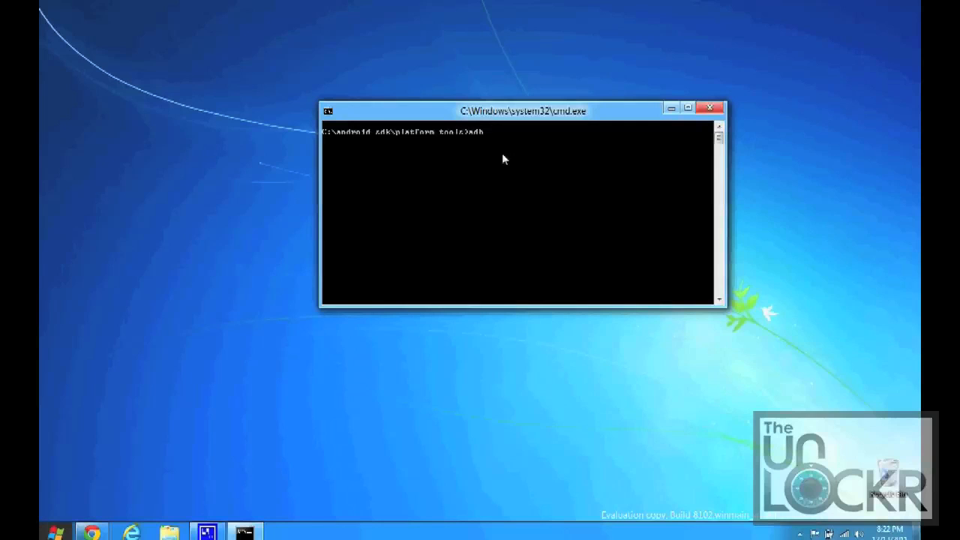
{"action": "type", "text": "devices"}
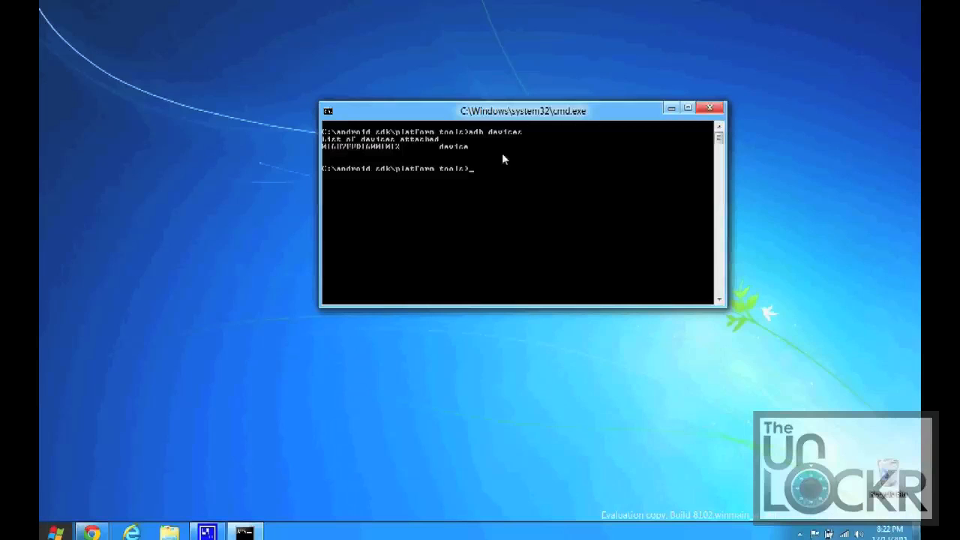
{"action": "mouse_move", "coordinate": [390, 153]}
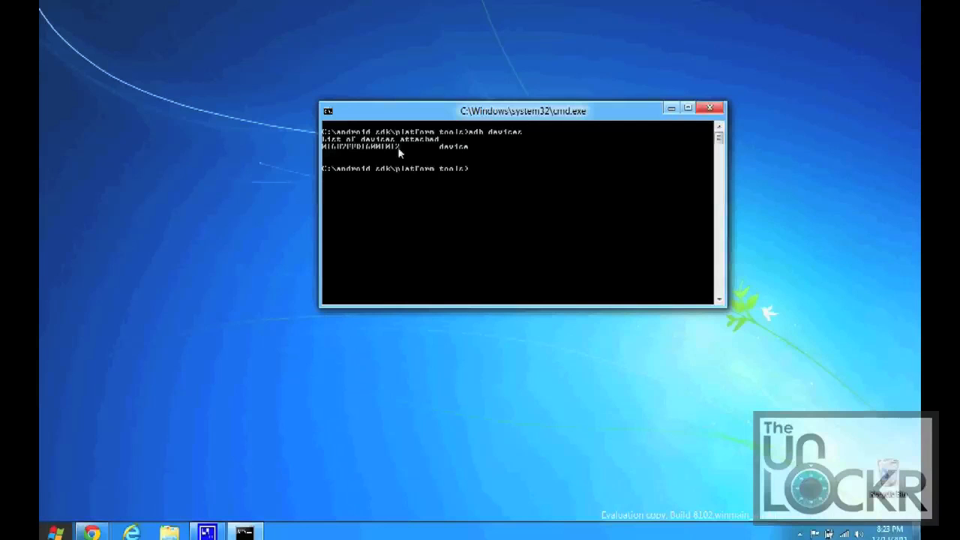
{"action": "mouse_move", "coordinate": [321, 153]}
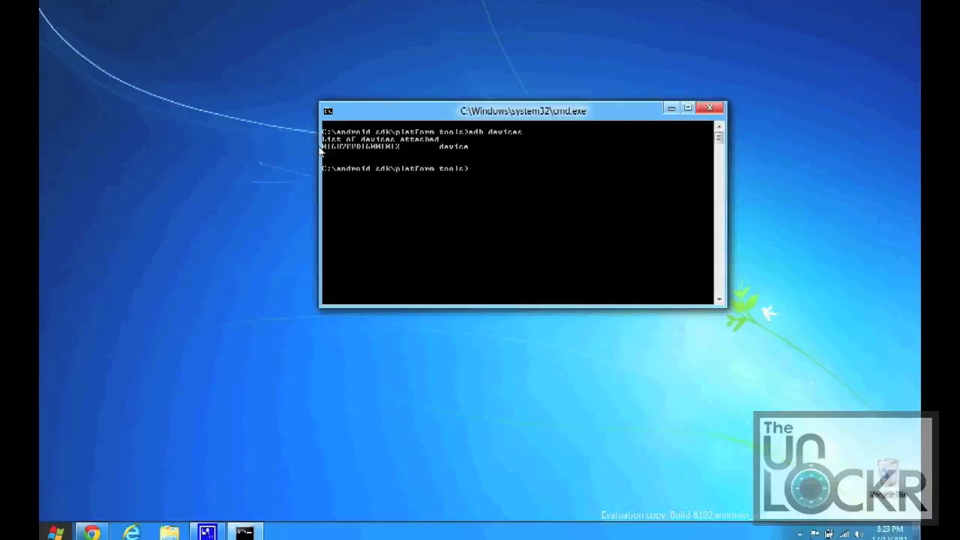
{"action": "mouse_move", "coordinate": [348, 151]}
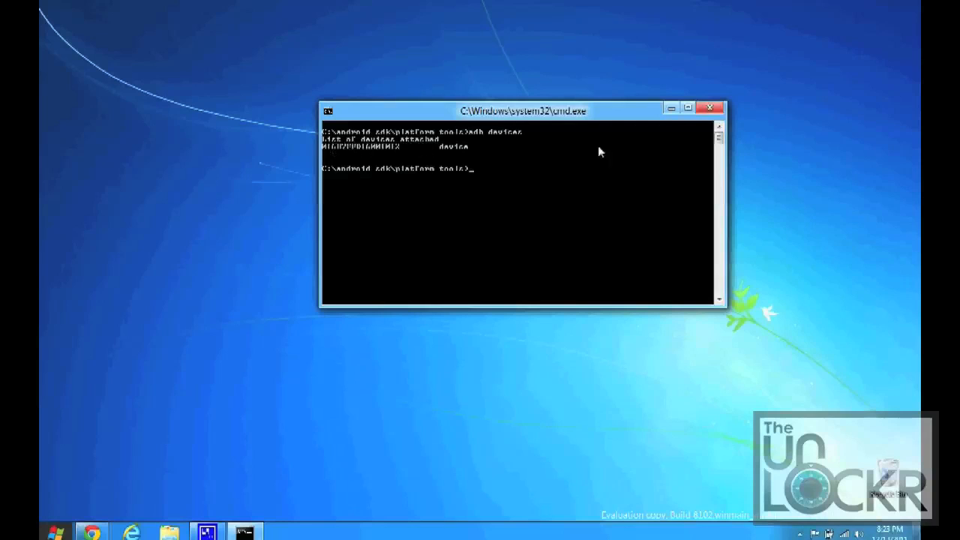
{"action": "mouse_move", "coordinate": [507, 261]}
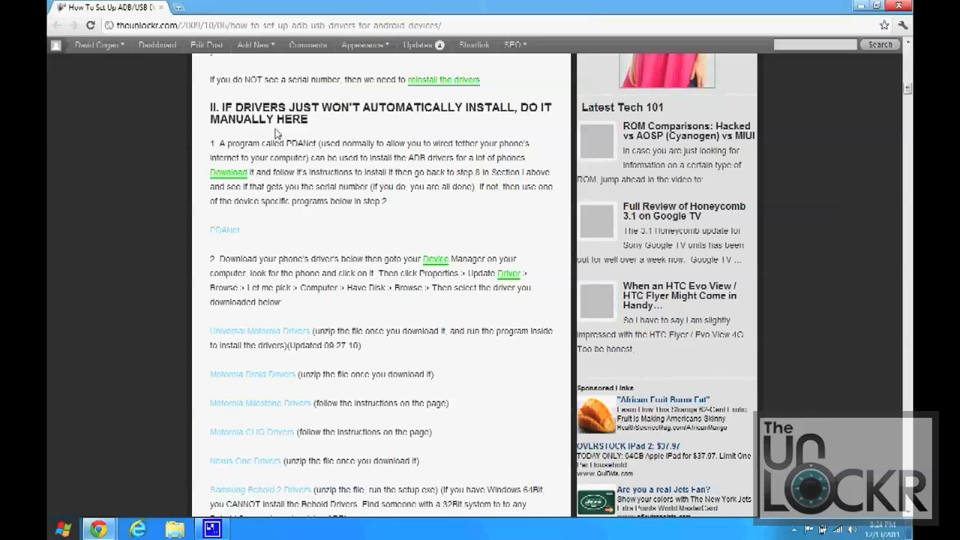
{"action": "mouse_move", "coordinate": [368, 204]}
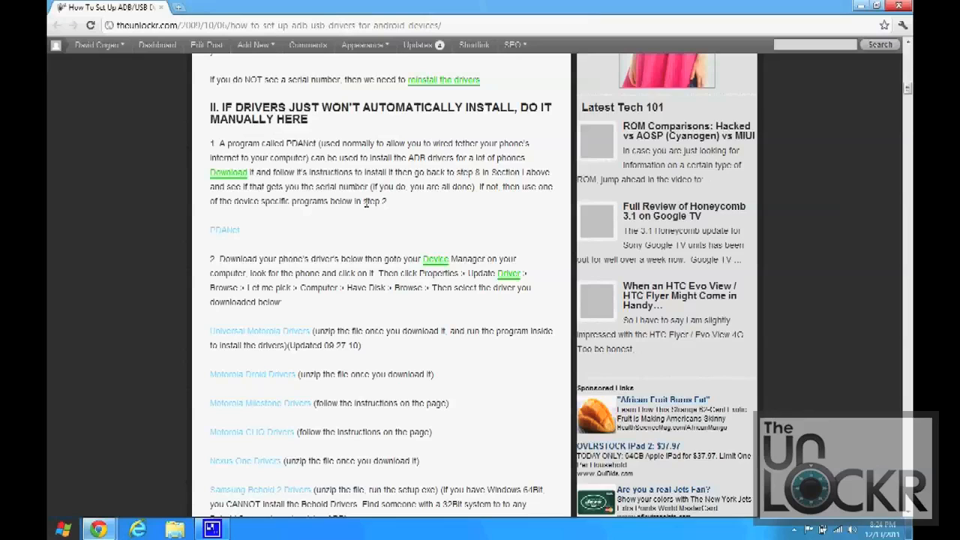
{"action": "mouse_move", "coordinate": [271, 228]}
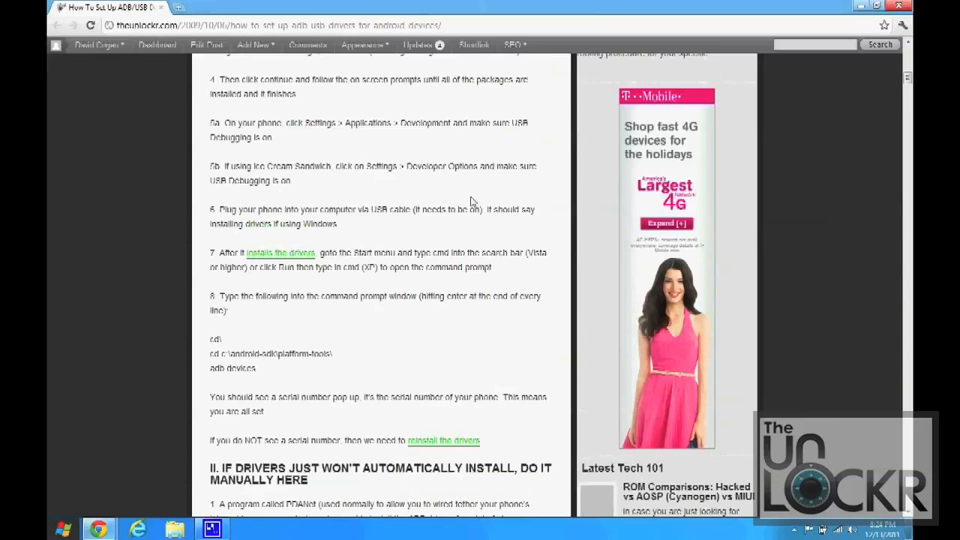
{"action": "mouse_move", "coordinate": [210, 309]}
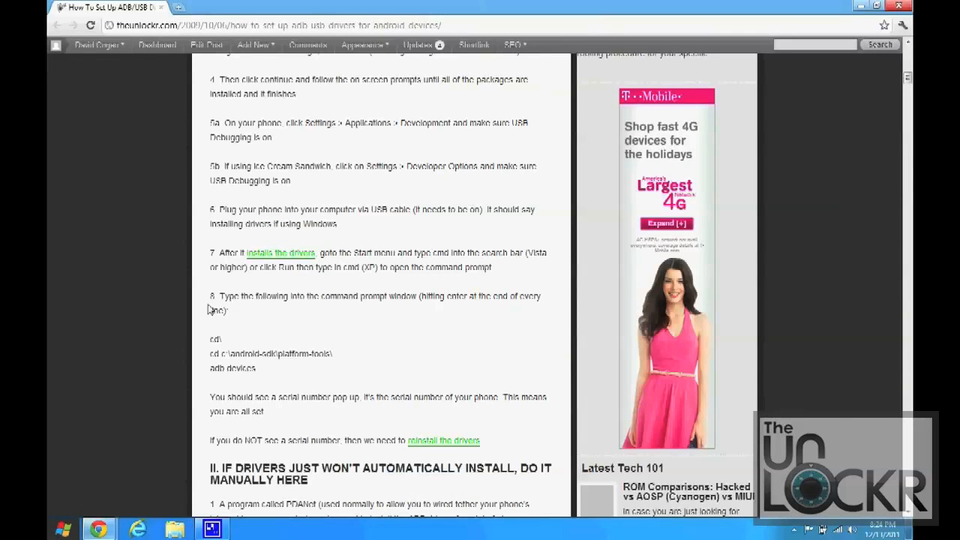
{"action": "mouse_move", "coordinate": [210, 304]}
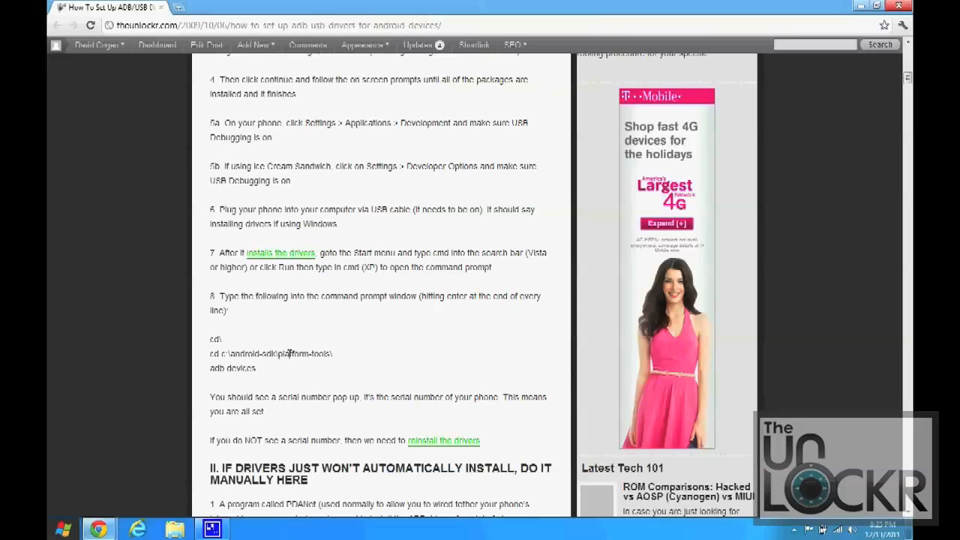
{"action": "mouse_move", "coordinate": [903, 353]}
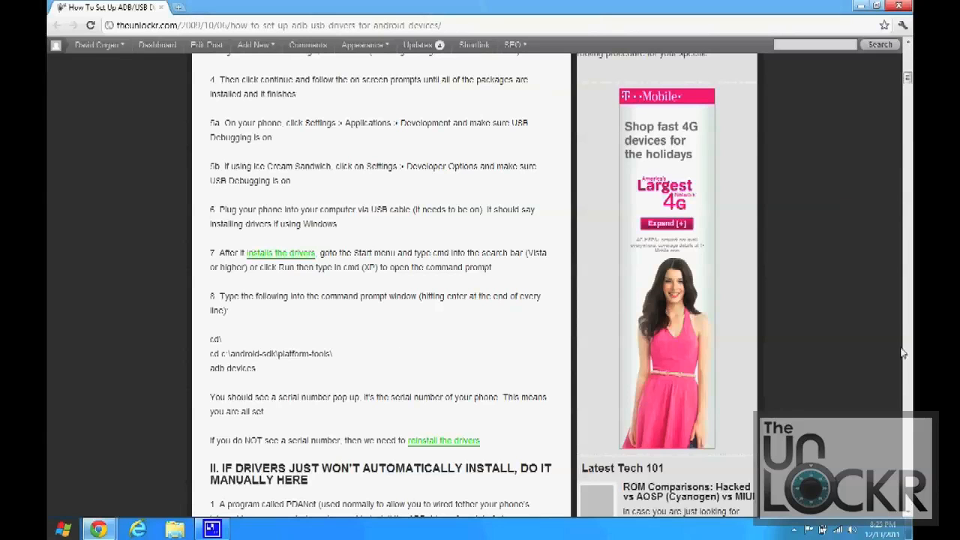
Step: Scroll to the guide's section II driver download list and start opening Control Panel
{"action": "scroll", "scroll_direction": "down", "scroll_amount": 3}
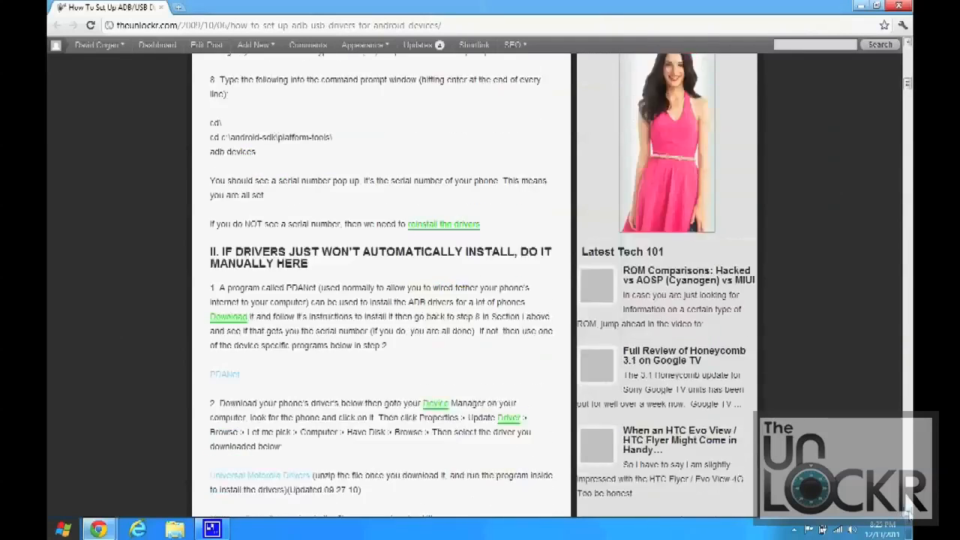
{"action": "scroll", "scroll_direction": "down", "scroll_amount": 3}
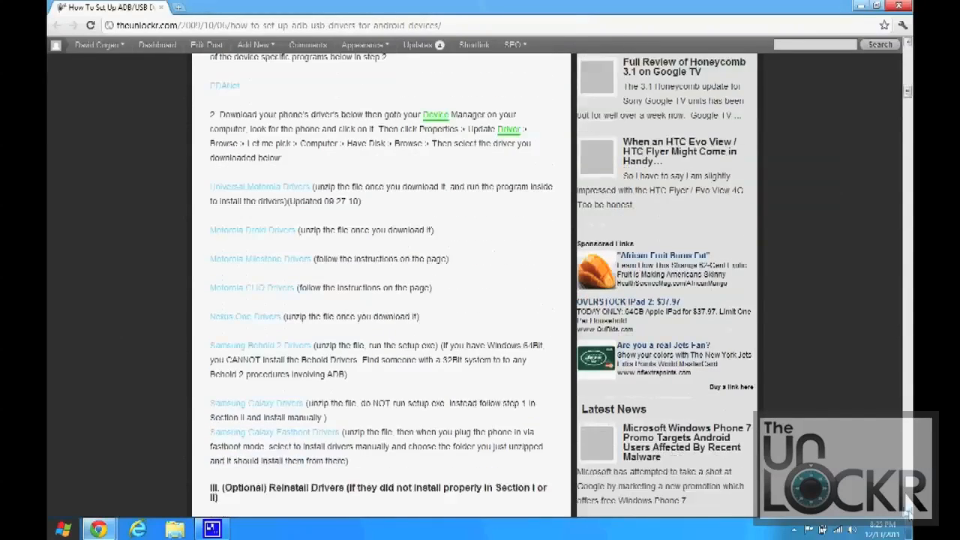
{"action": "scroll", "scroll_direction": "down", "scroll_amount": 3}
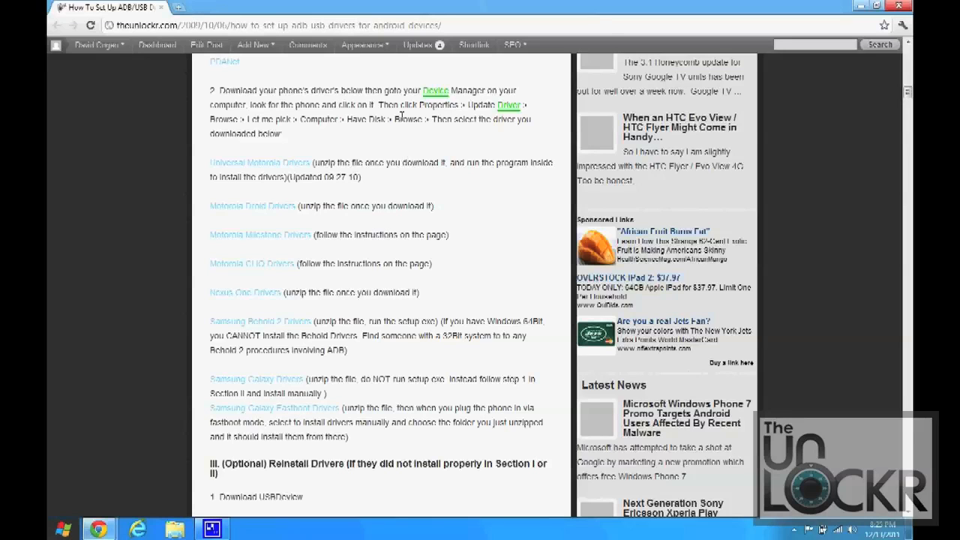
{"action": "mouse_move", "coordinate": [468, 85]}
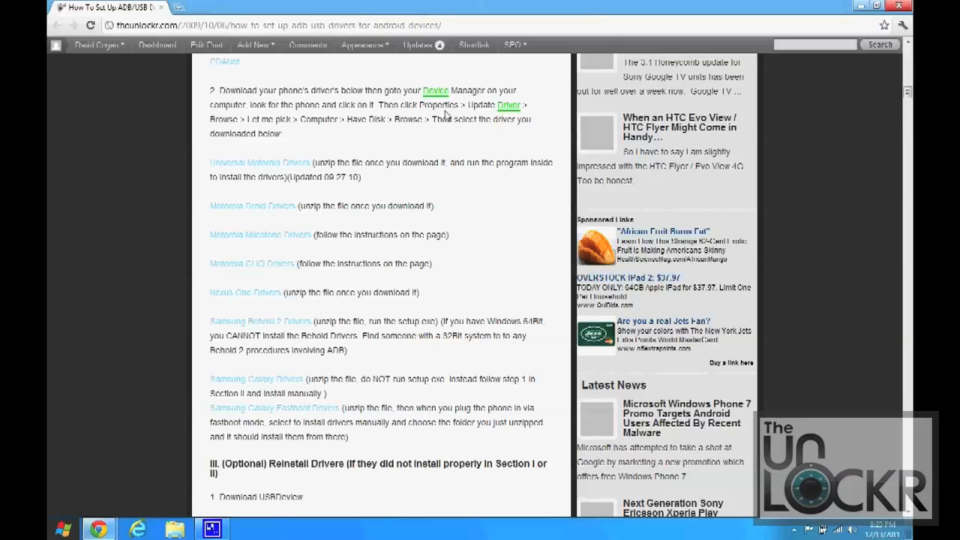
{"action": "mouse_move", "coordinate": [177, 533]}
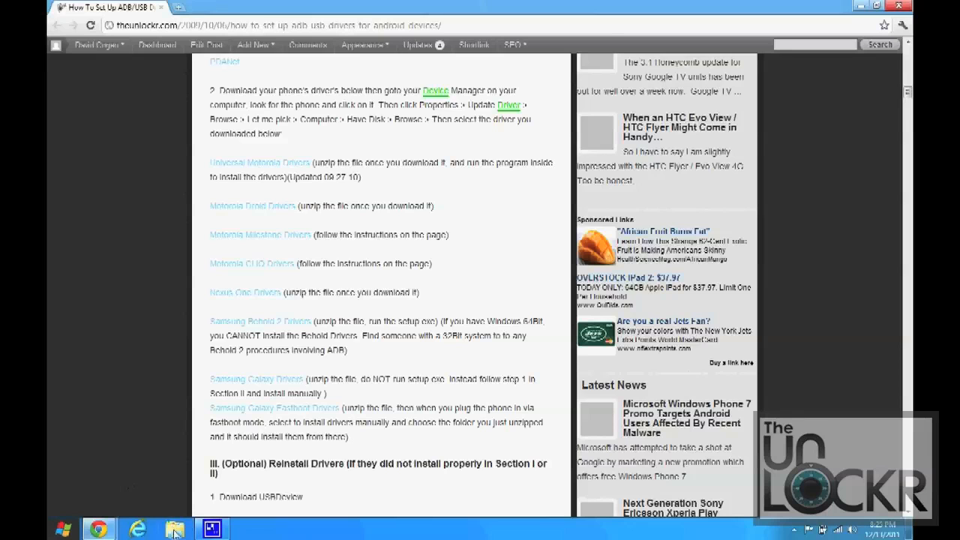
{"action": "left_click", "coordinate": [174, 528]}
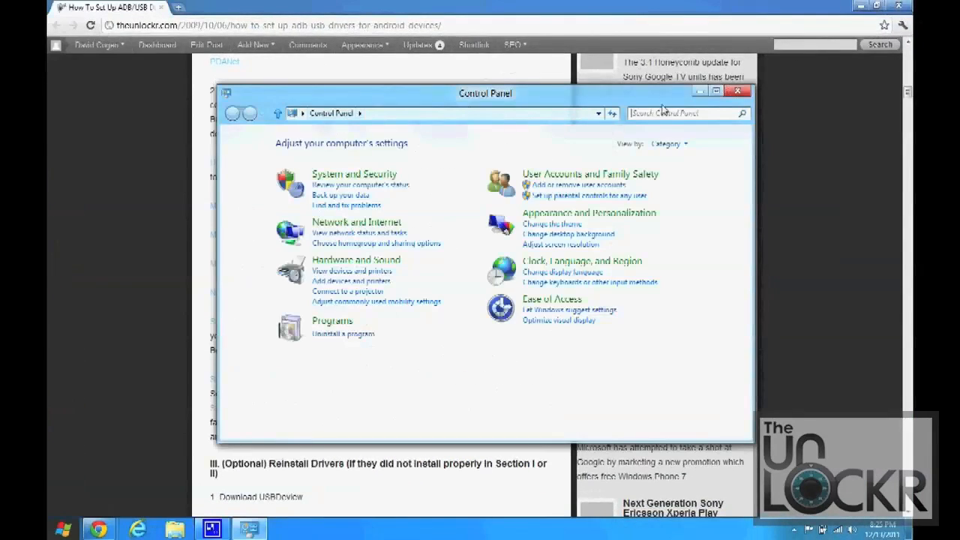
Step: Search 'device', reach Galaxy Nexus in Device Manager and start Update Driver with Browse my computer
{"action": "type", "text": "device manager"}
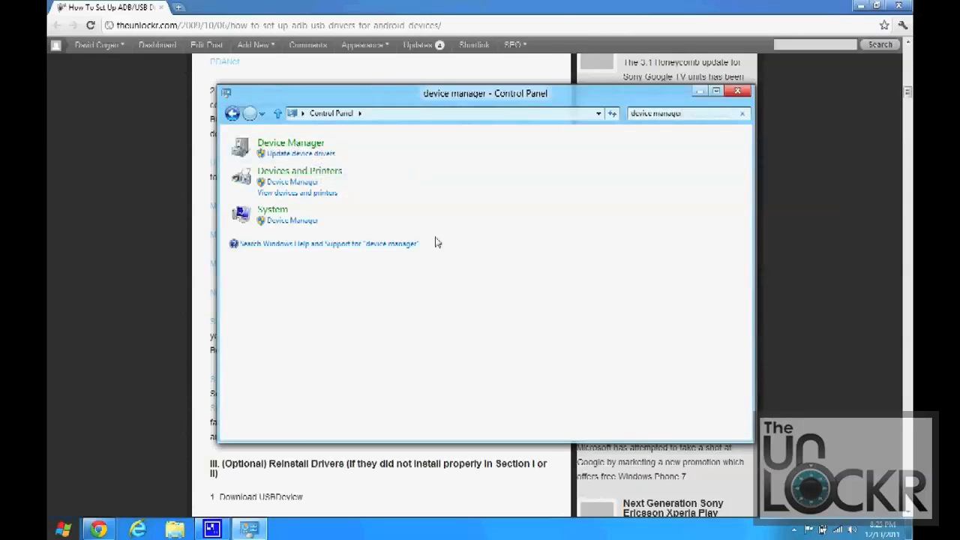
{"action": "left_click", "coordinate": [291, 143]}
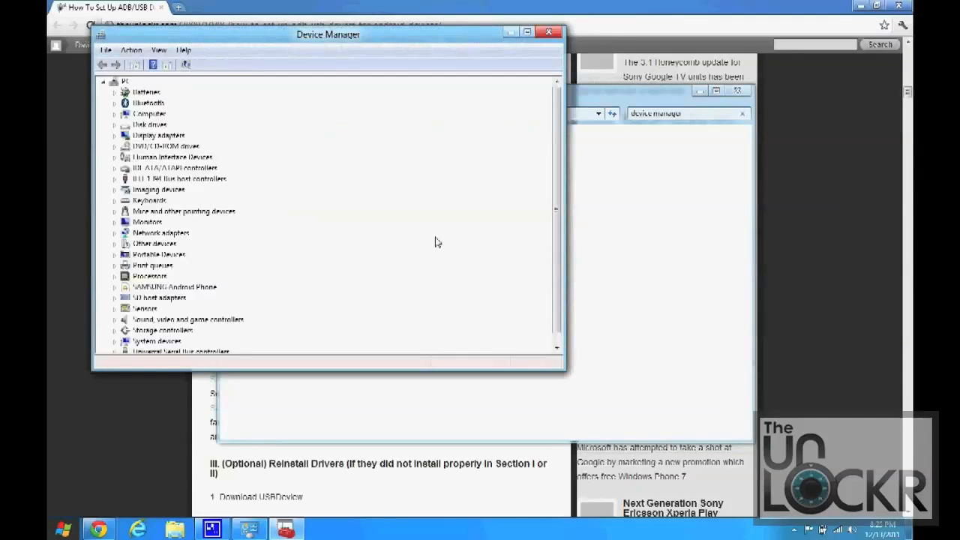
{"action": "left_click", "coordinate": [114, 243]}
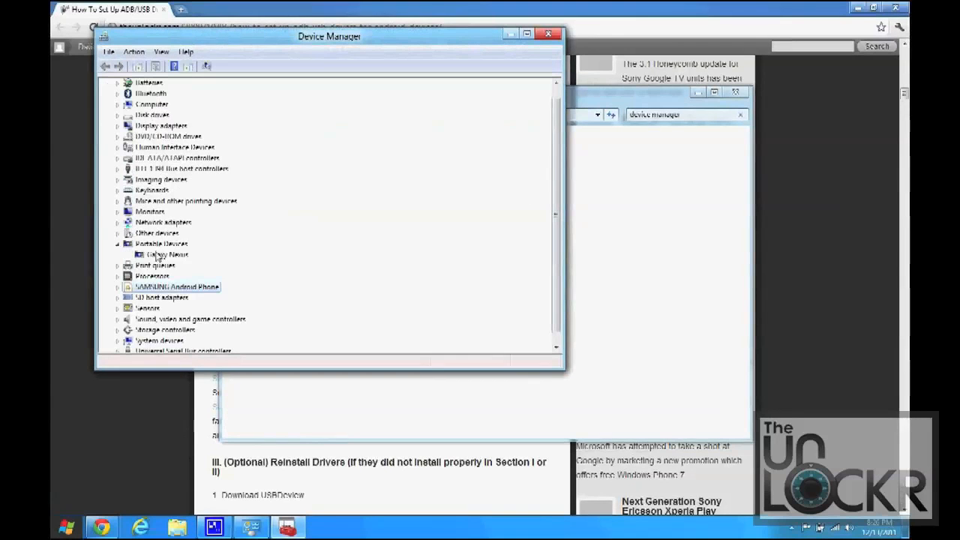
{"action": "right_click", "coordinate": [165, 255]}
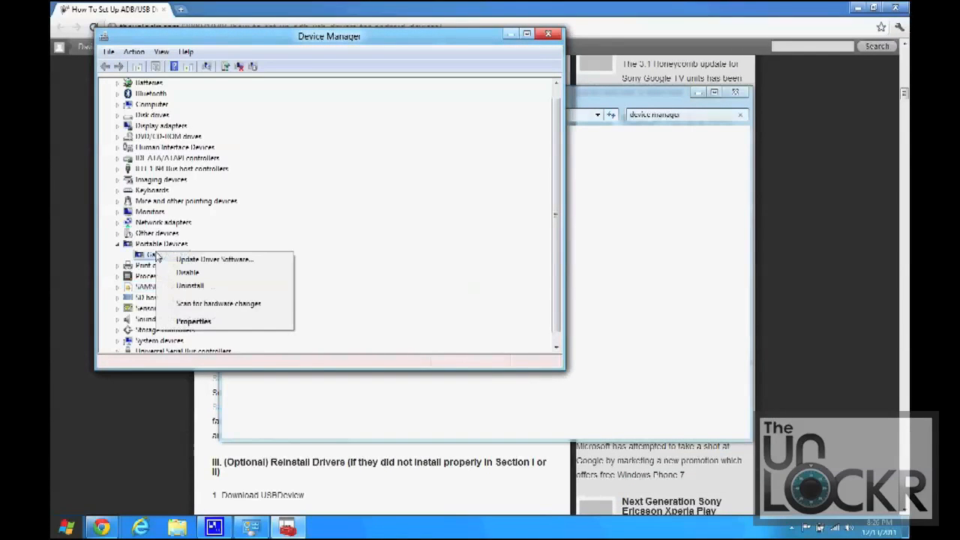
{"action": "left_click", "coordinate": [213, 258]}
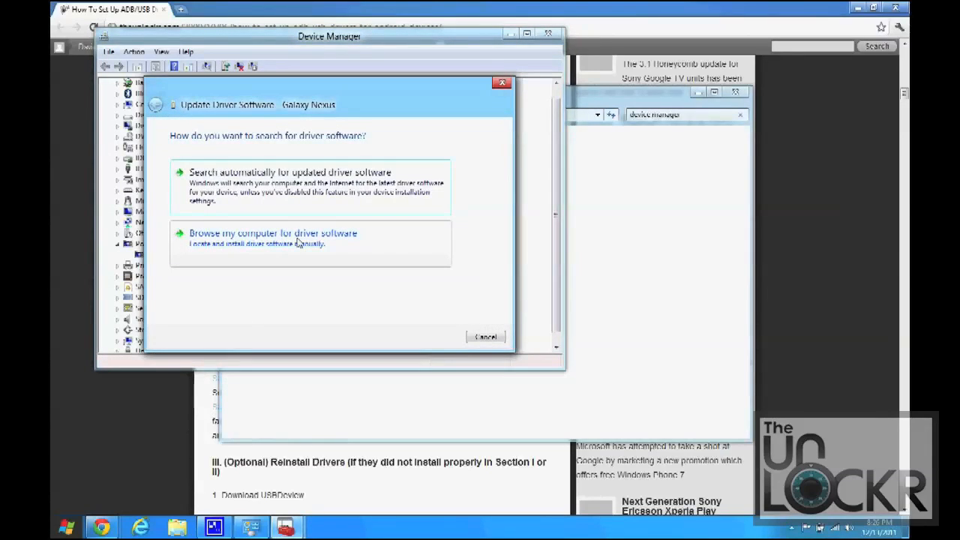
{"action": "left_click", "coordinate": [273, 234]}
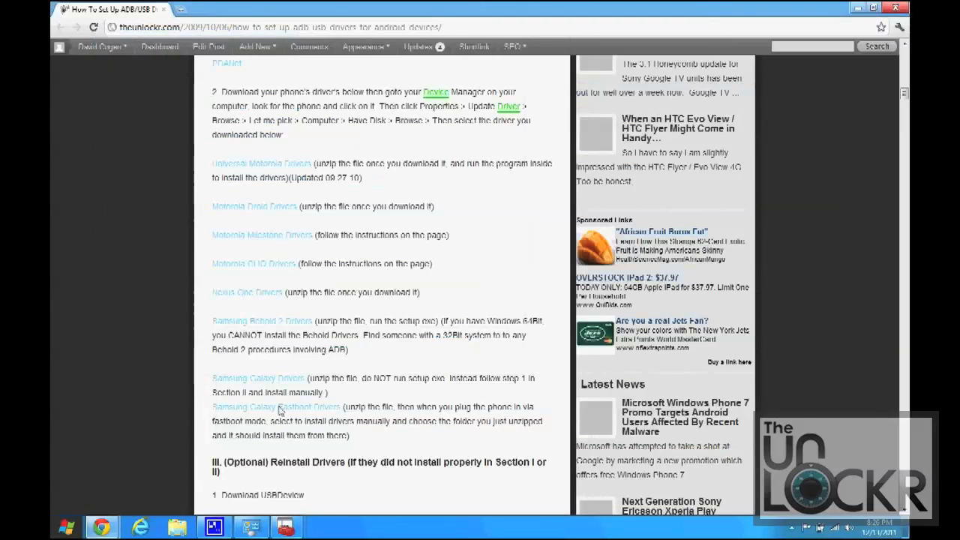
{"action": "mouse_move", "coordinate": [494, 360]}
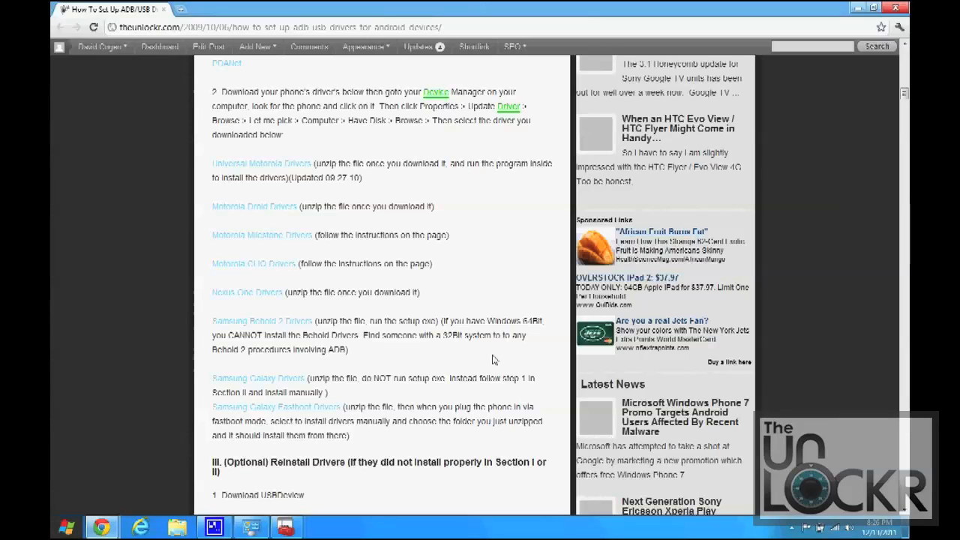
{"action": "mouse_move", "coordinate": [458, 258]}
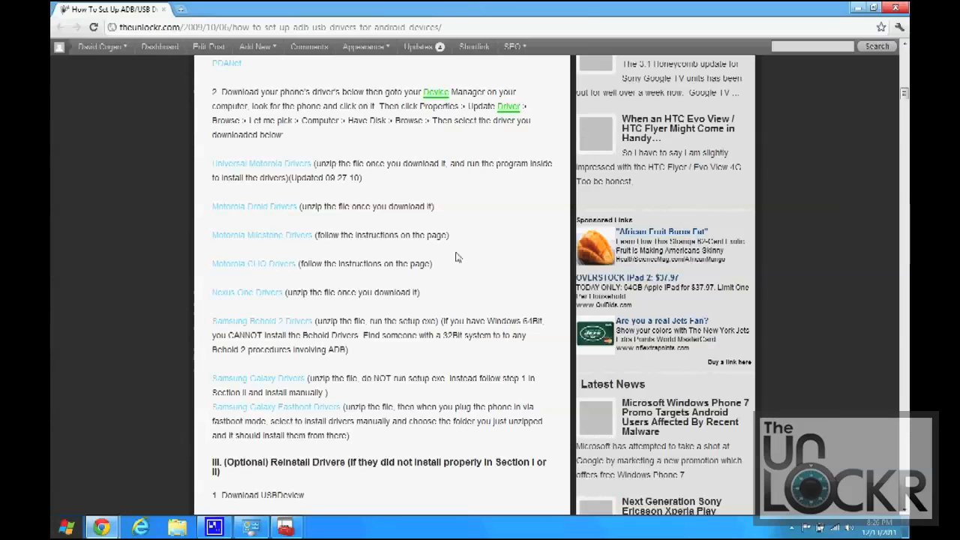